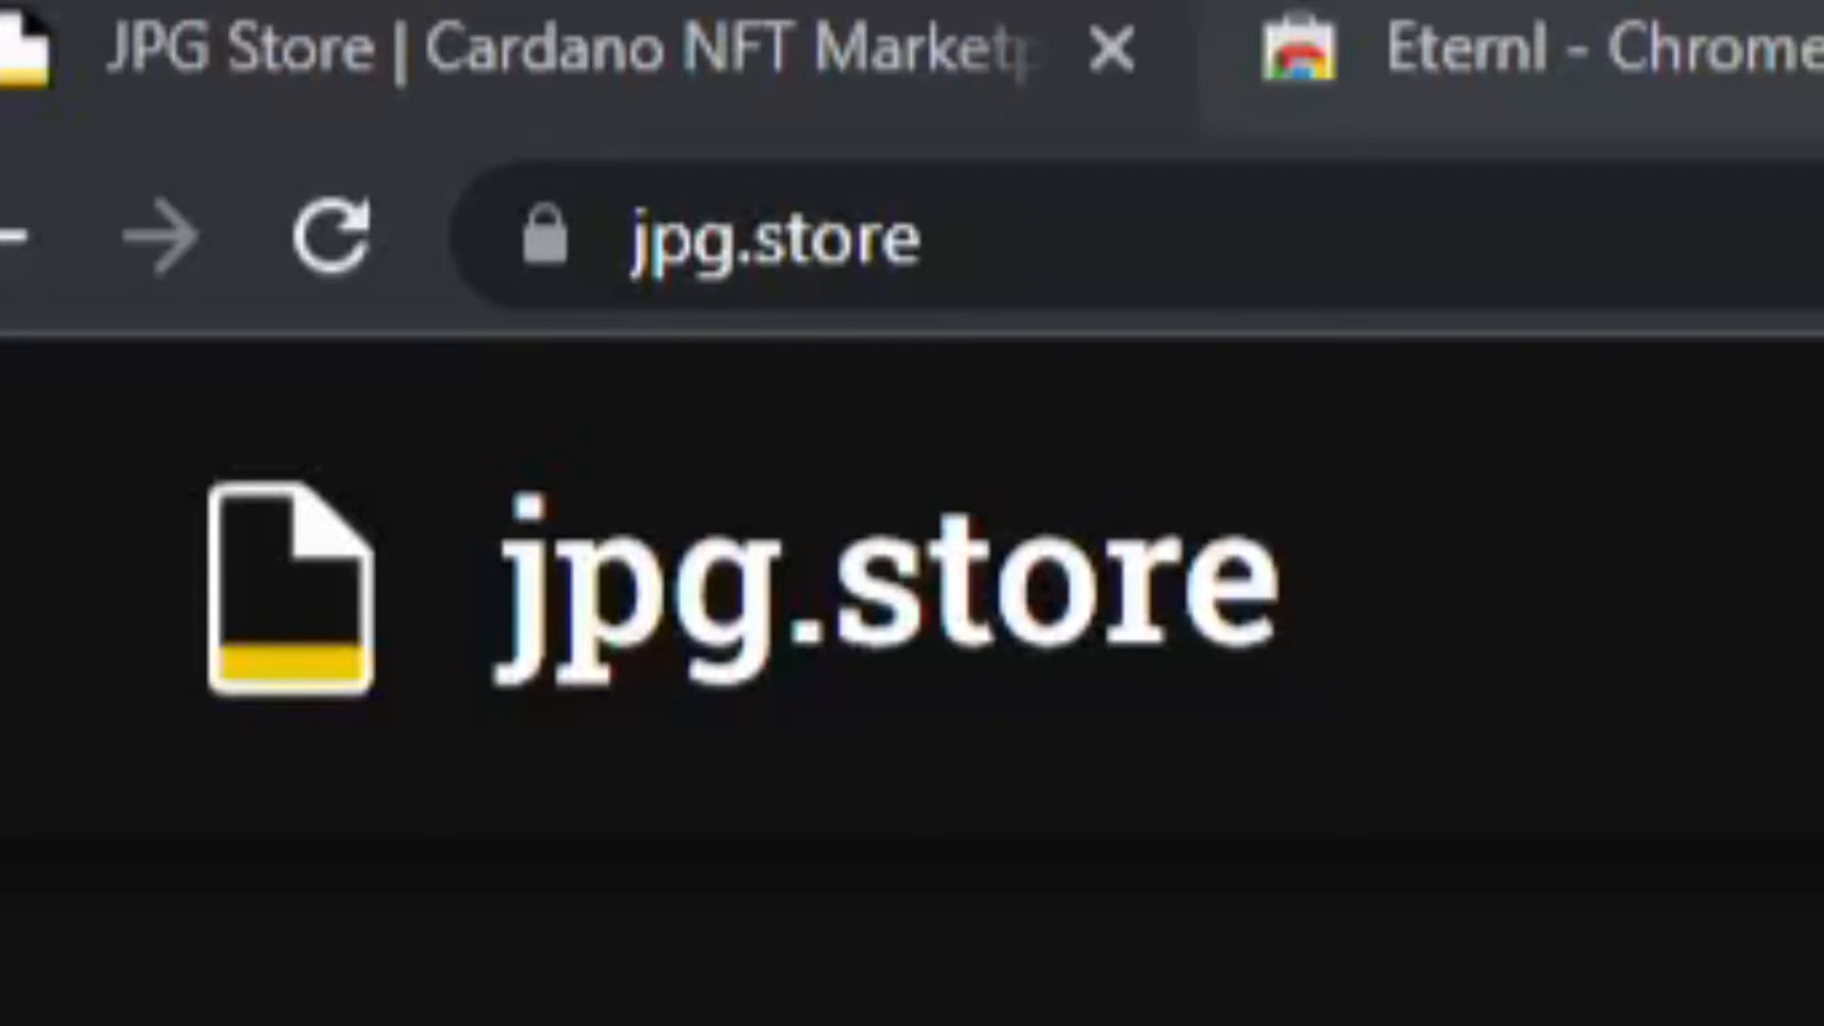
Pick Eternl from jpg.store's Connect Wallet list to show the 'Please enable Eternl!' prompt.
click(768, 233)
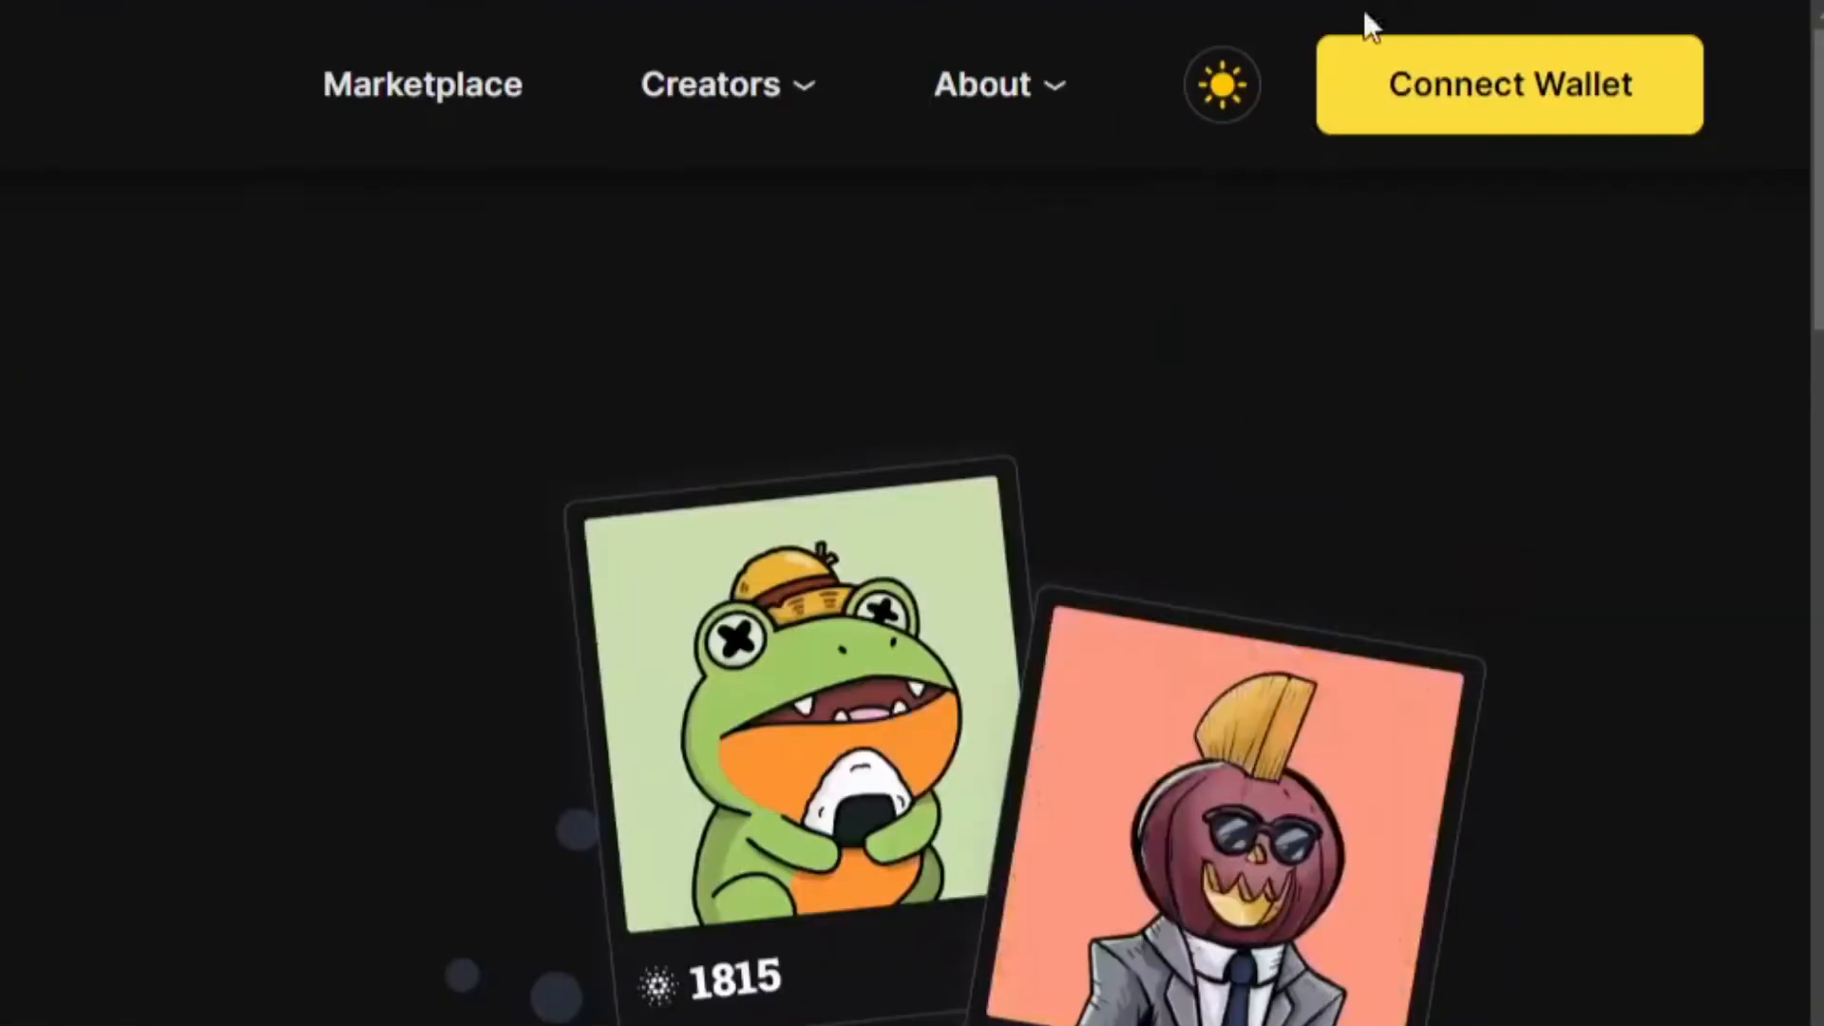
click(1509, 84)
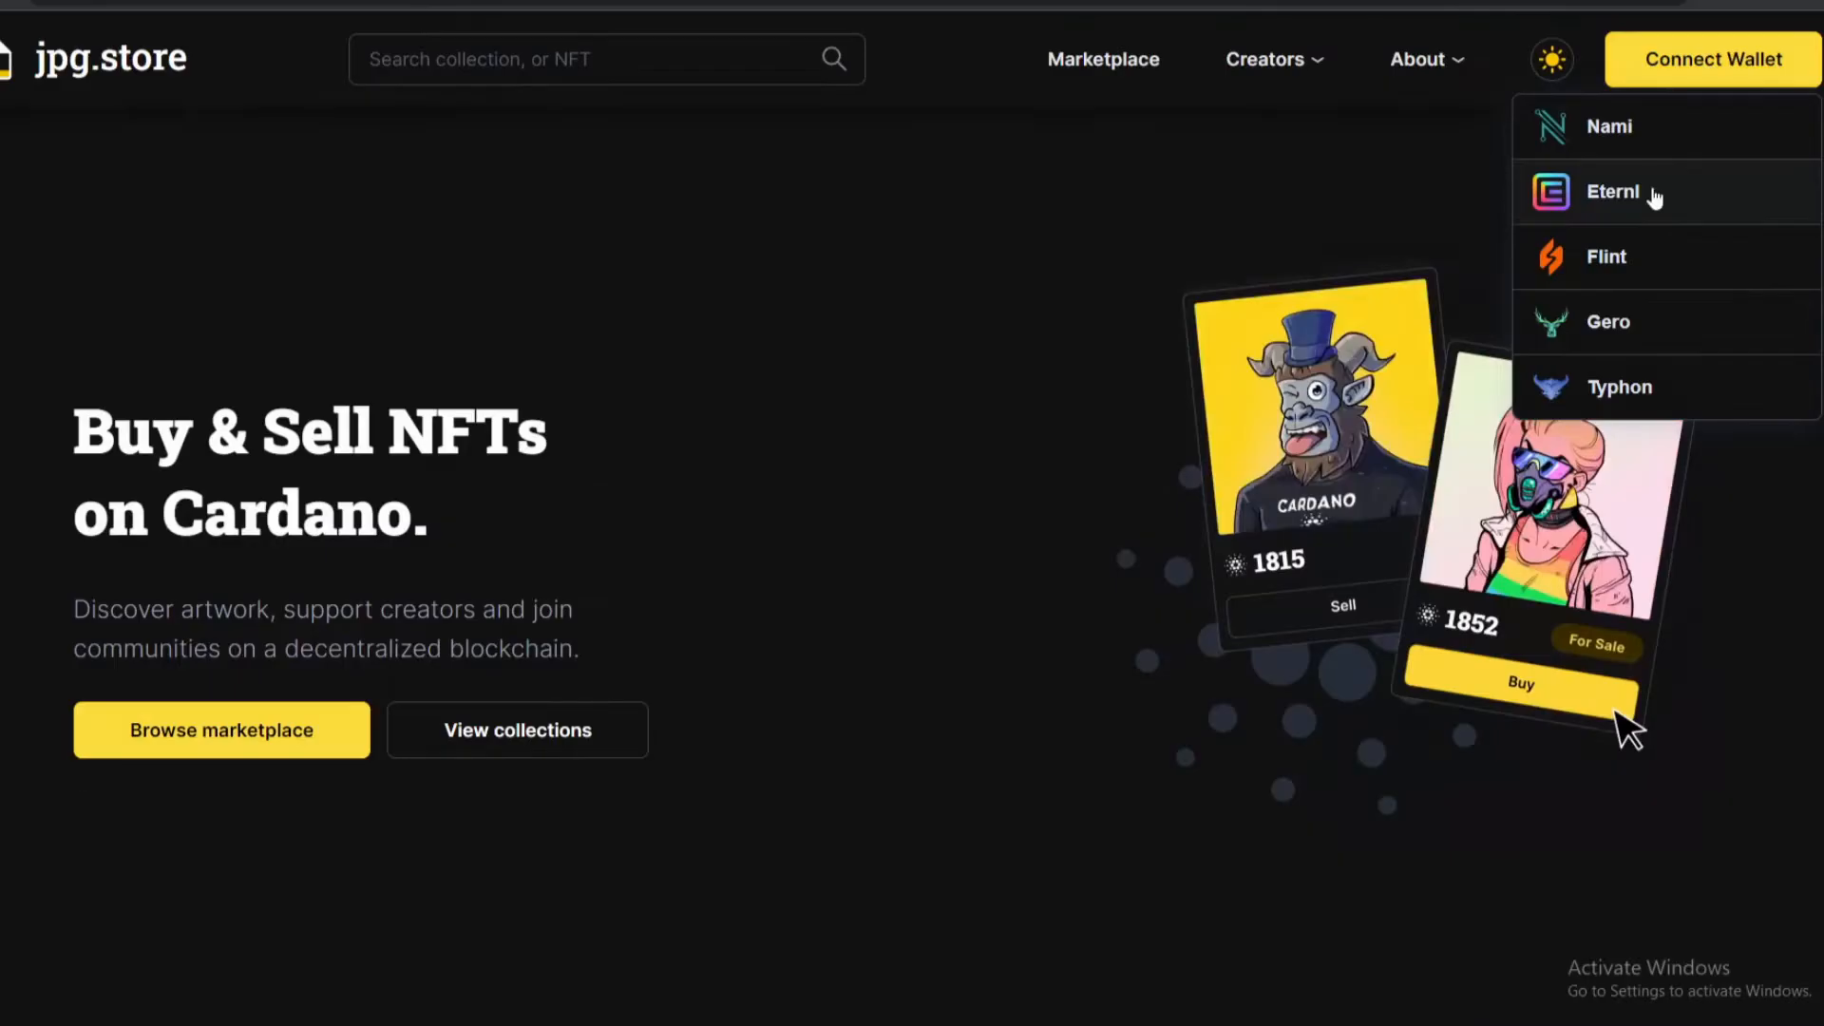
click(1612, 191)
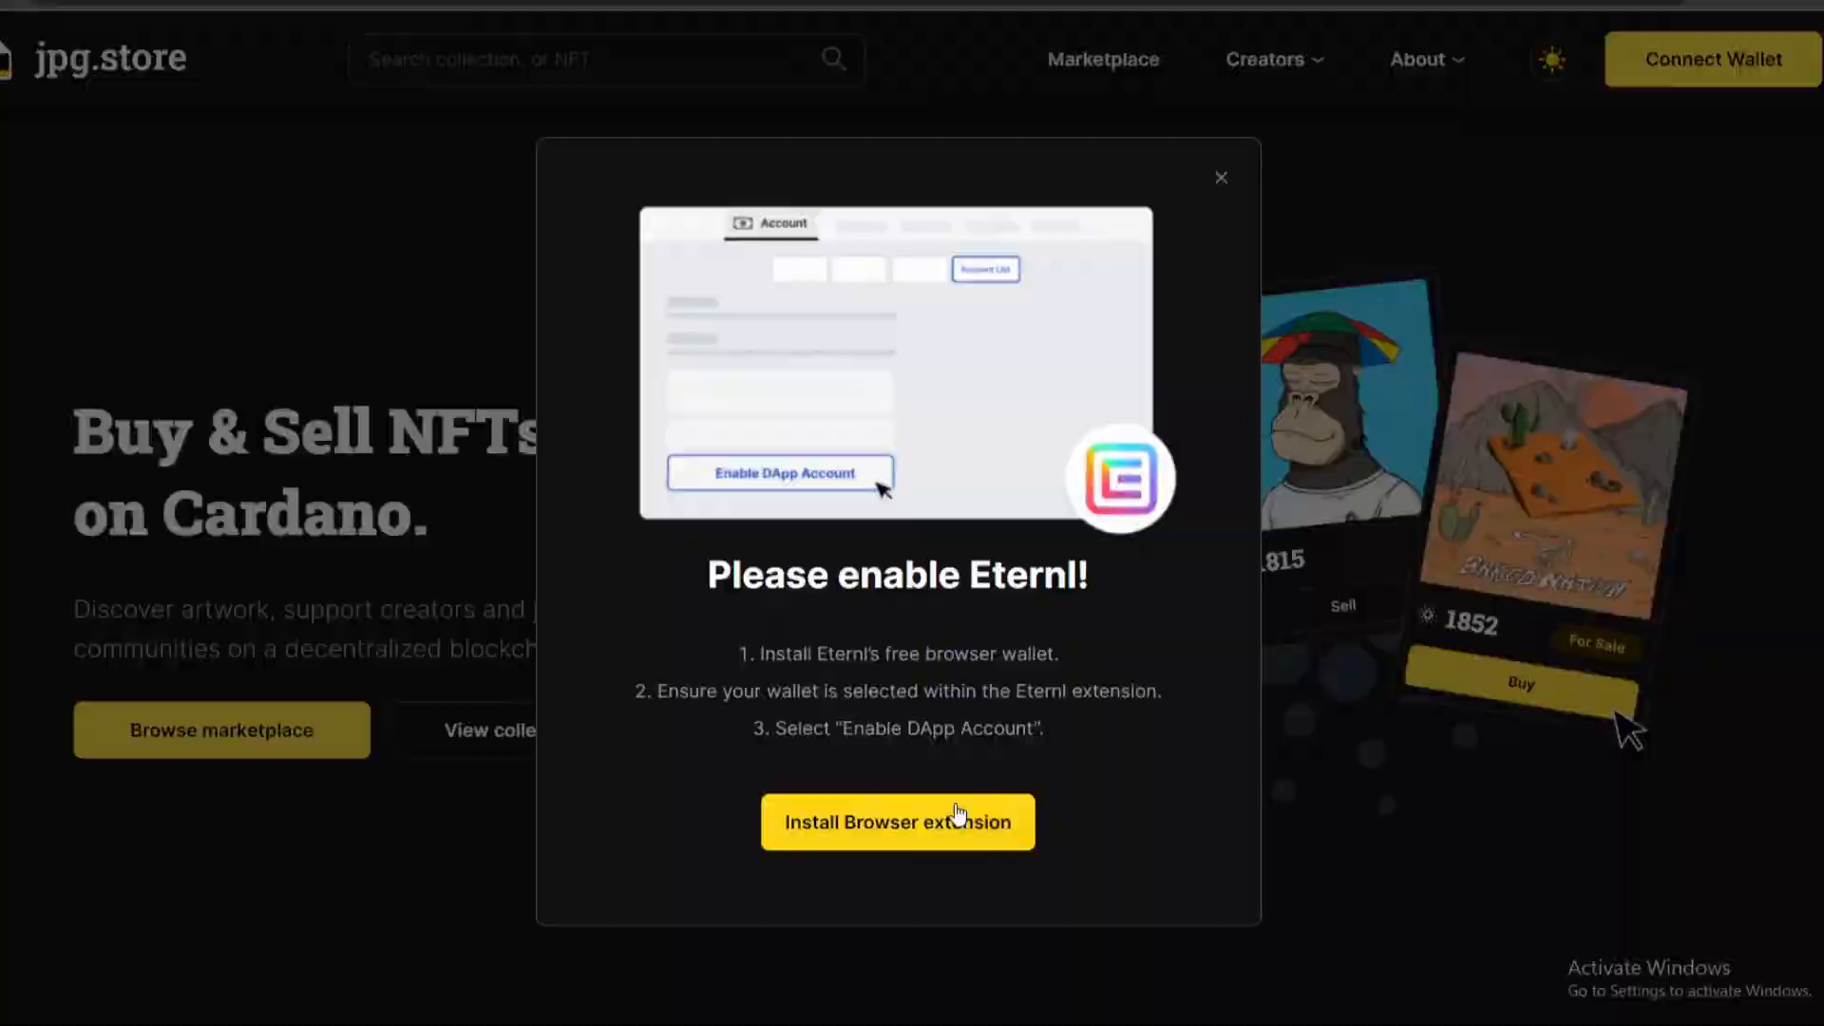
Add the Eternl extension to Chrome from its Chrome Web Store listing.
click(897, 821)
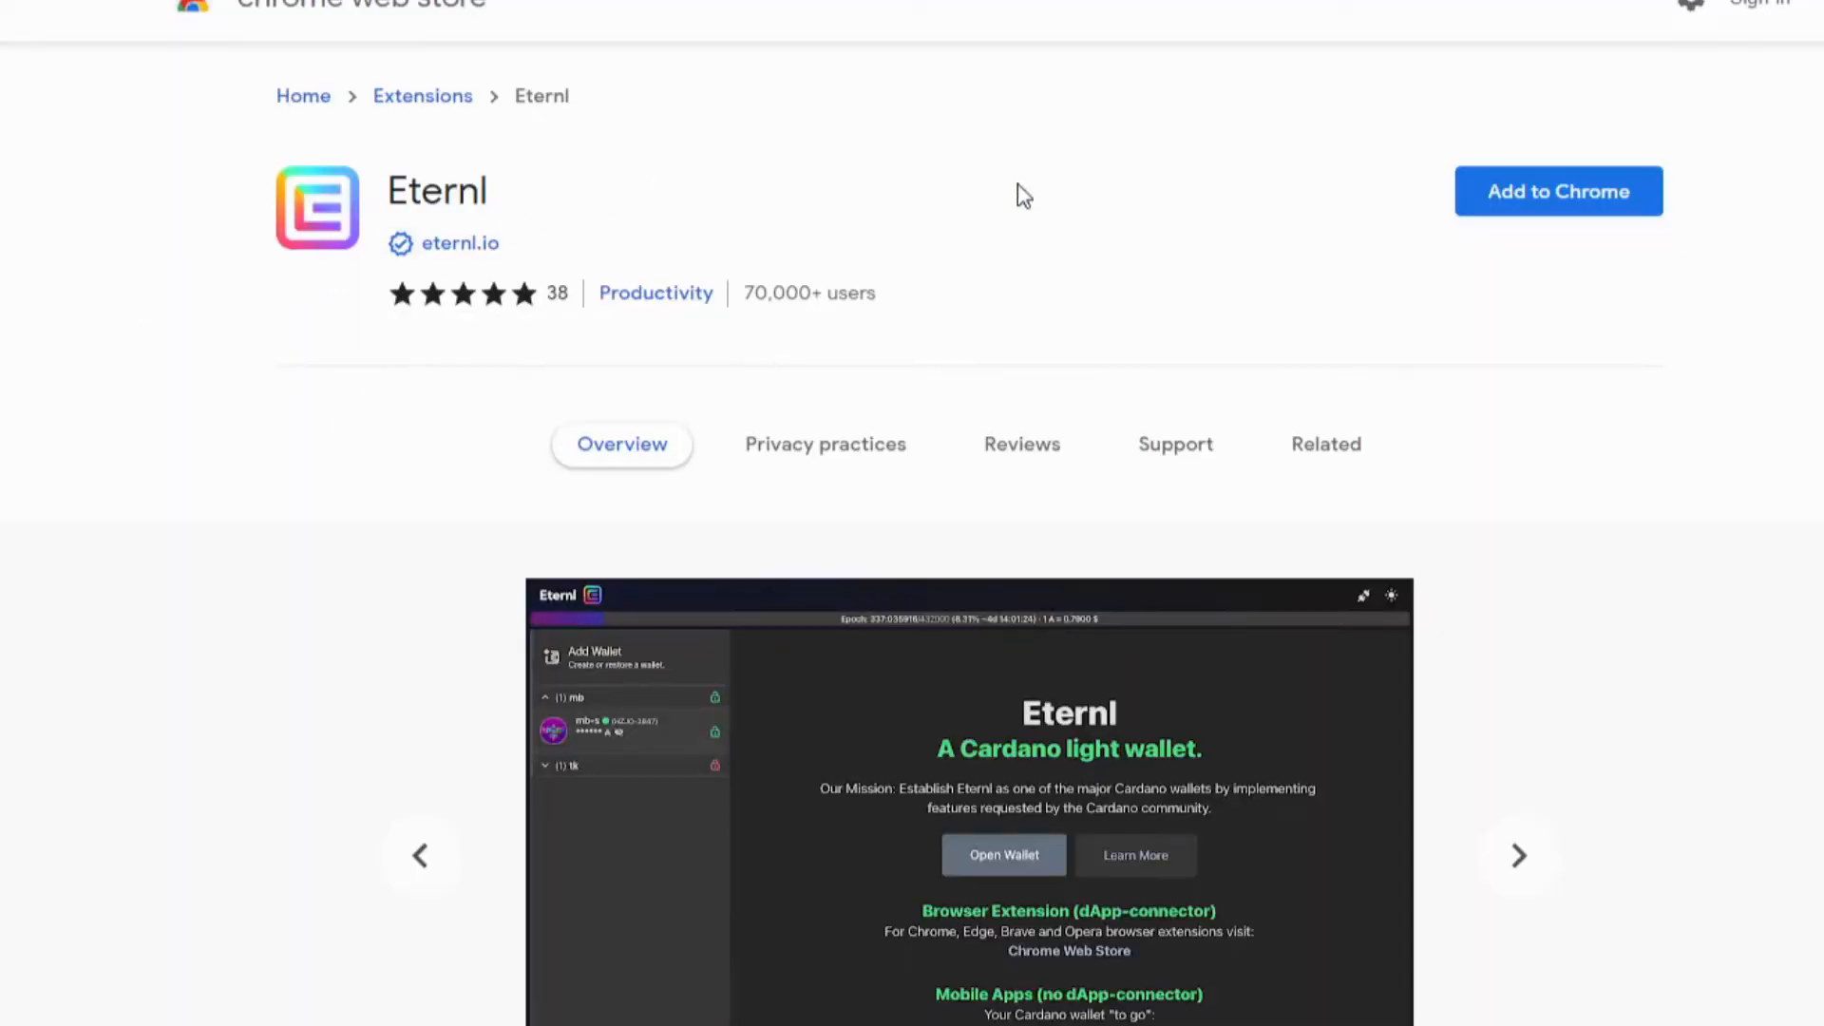
click(1557, 191)
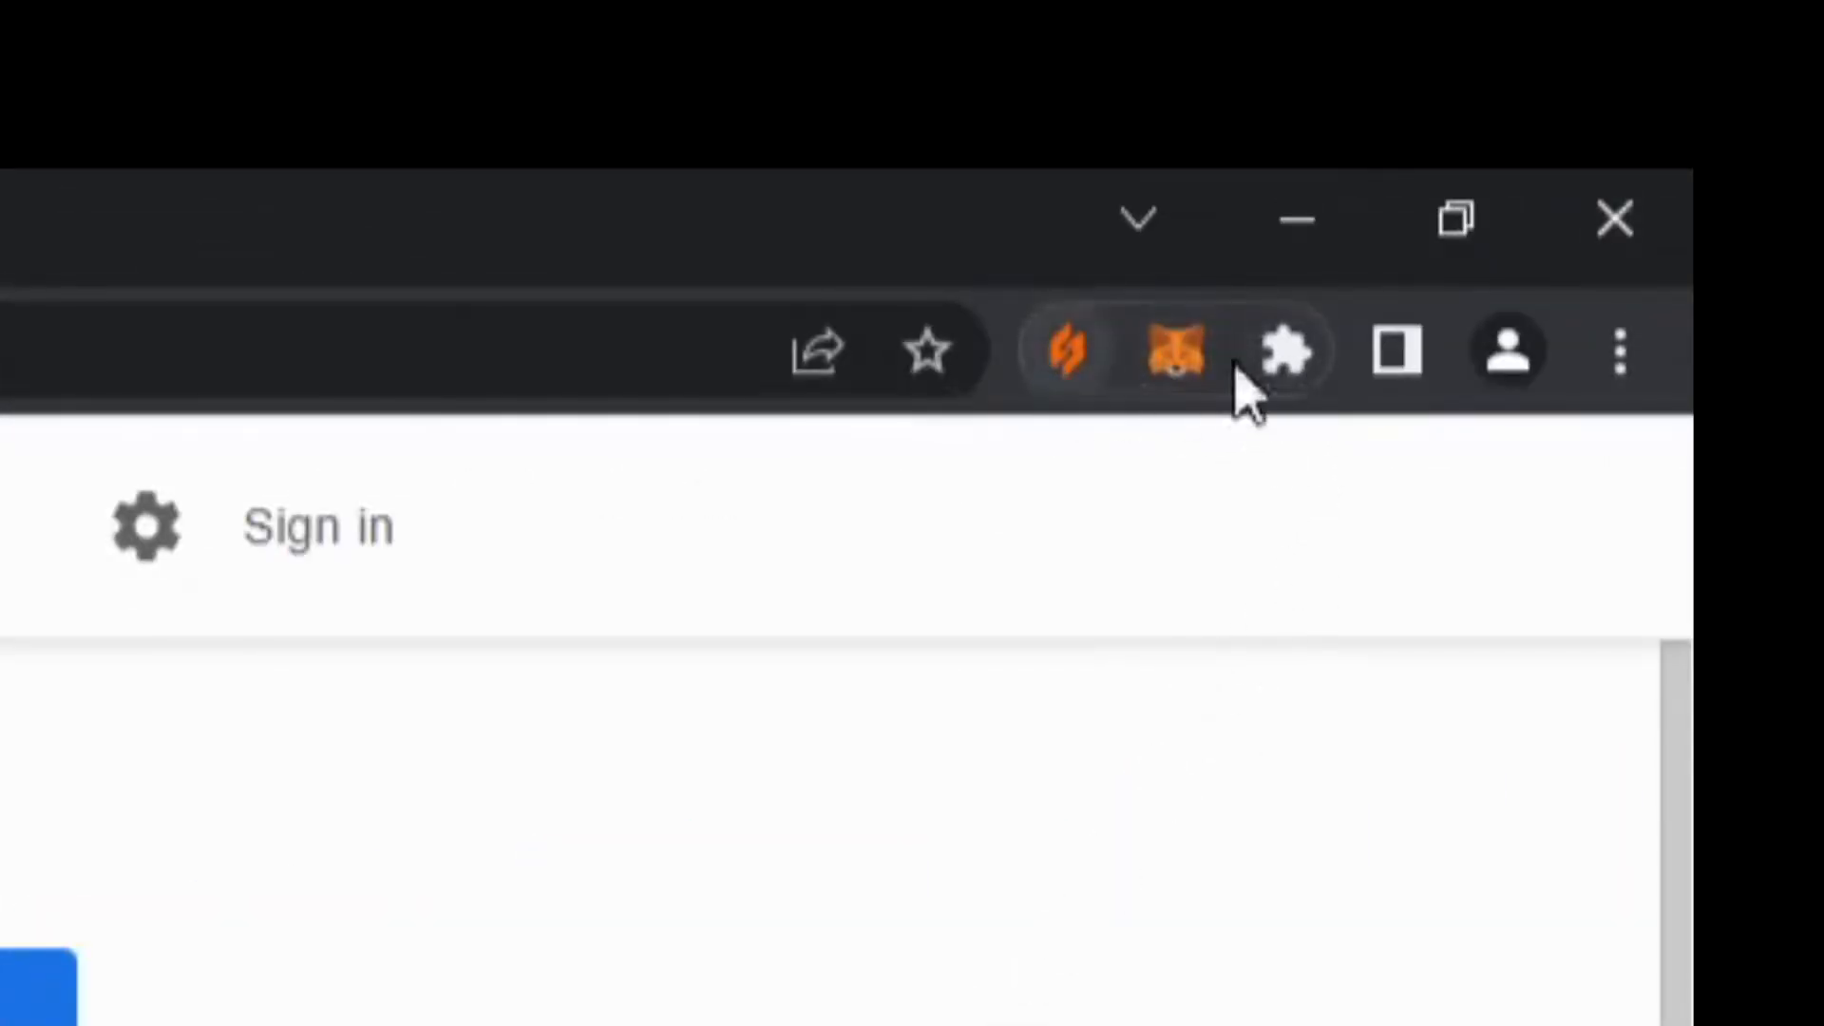
mouse_move(1178, 352)
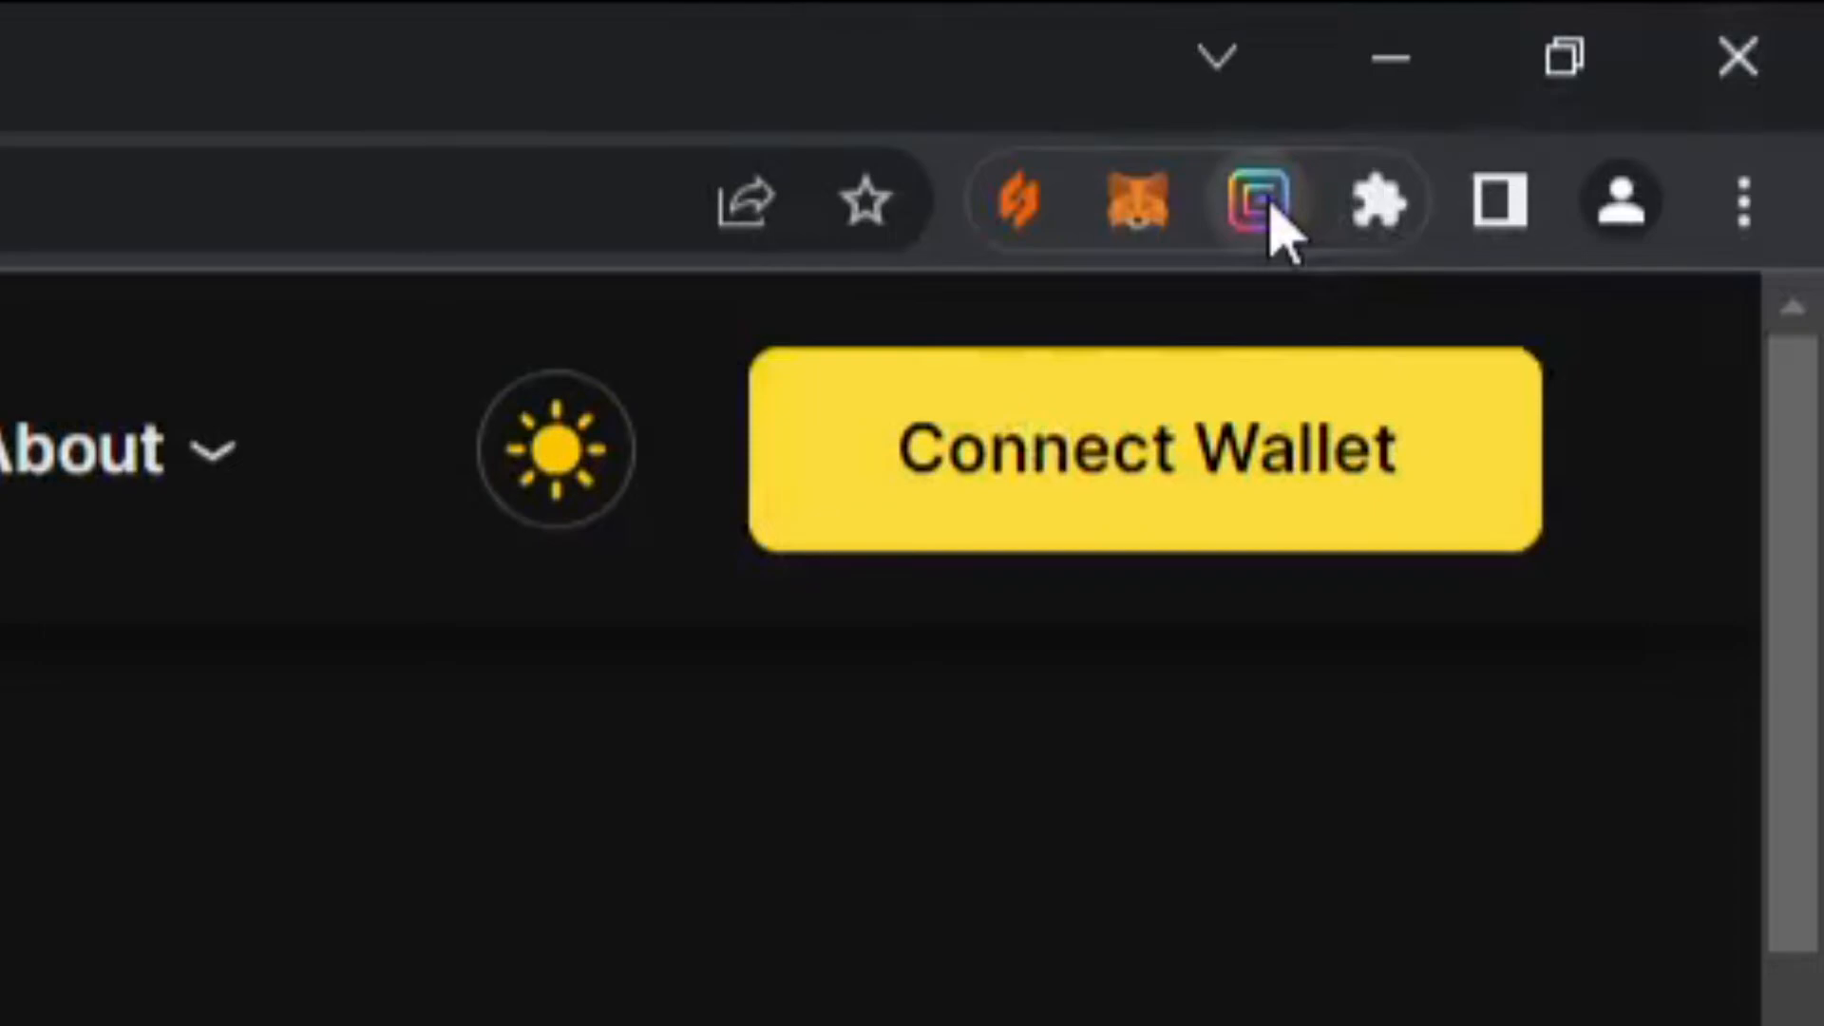
Open the Eternl extension and start adding a new wallet.
click(1254, 199)
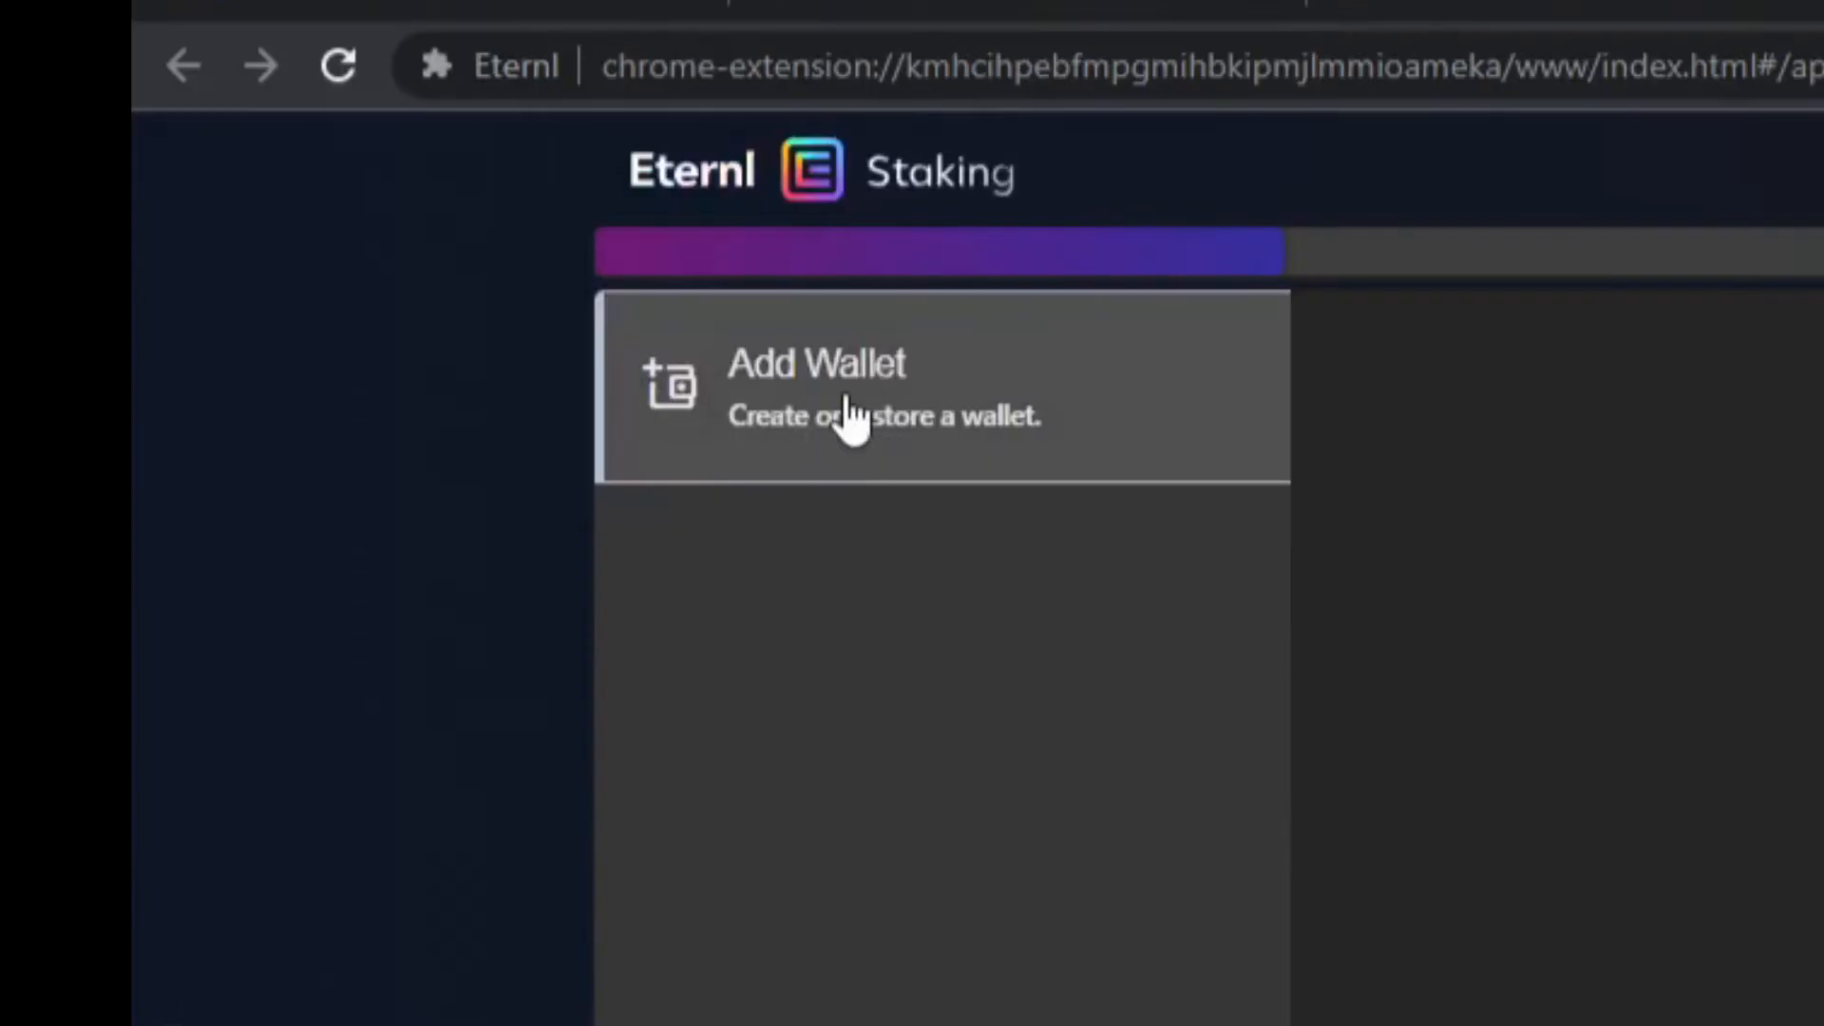
click(814, 384)
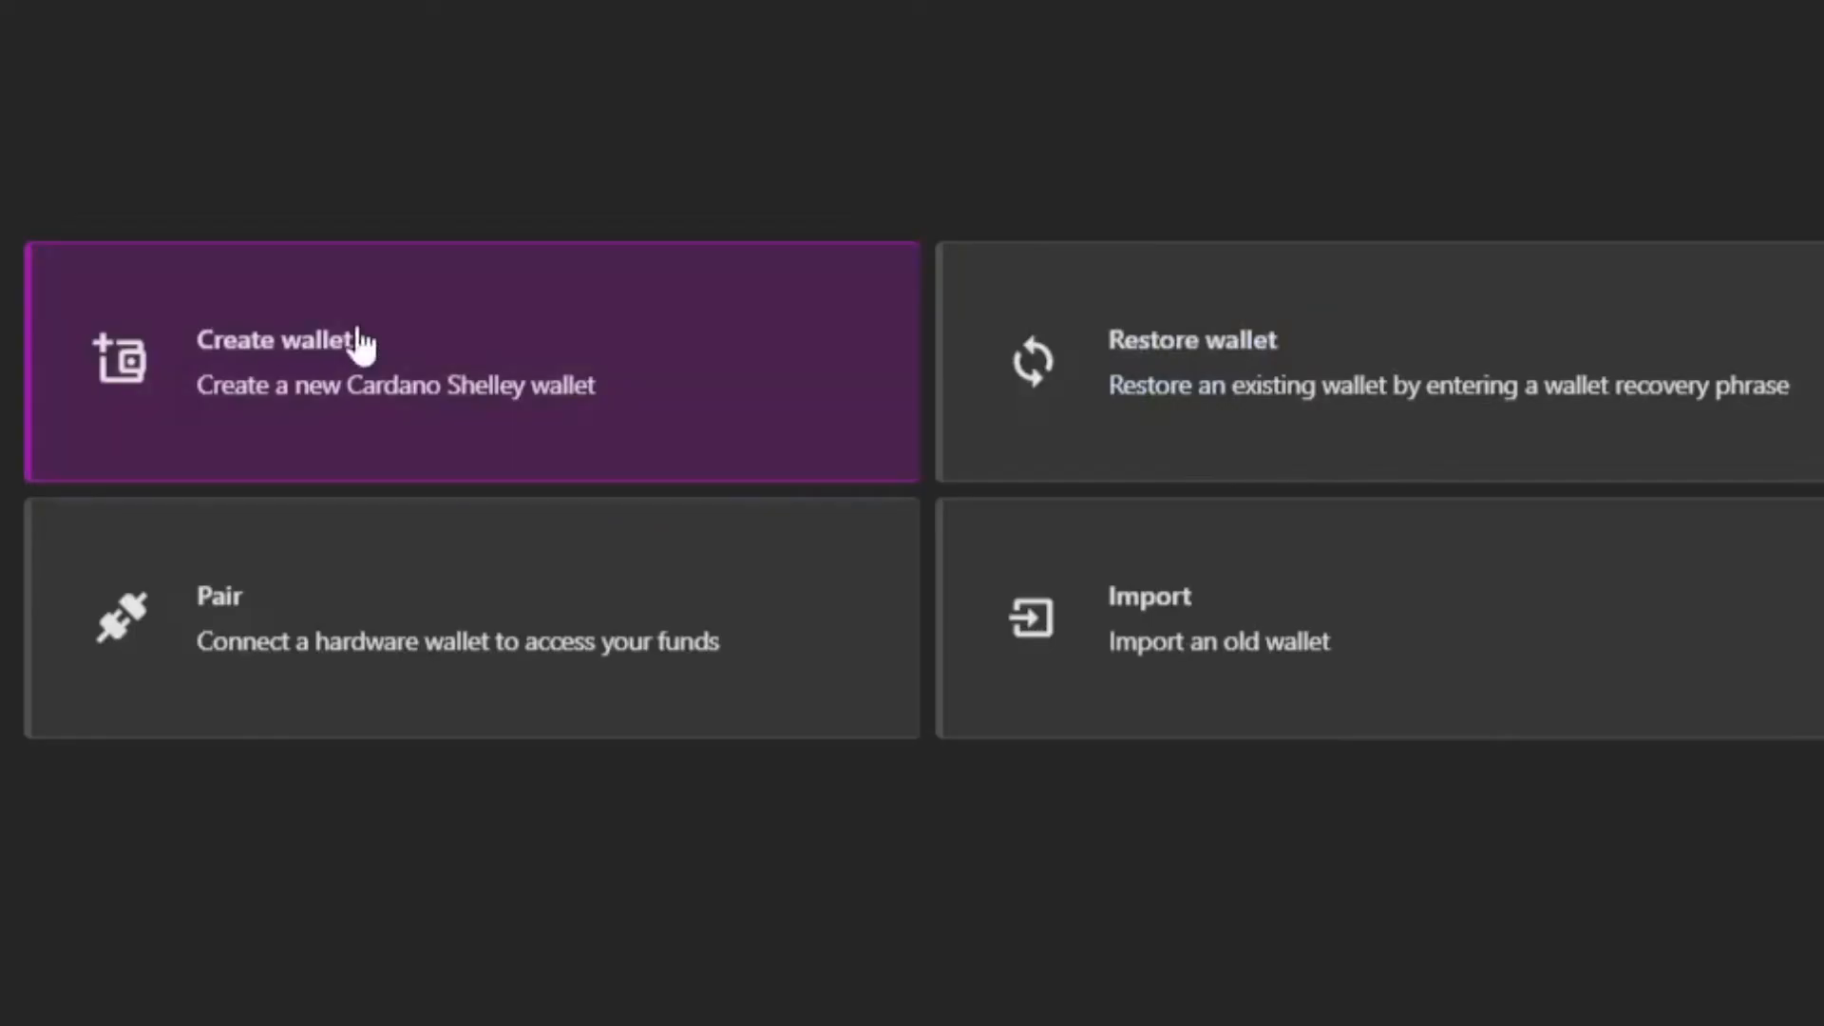
mouse_move(414, 378)
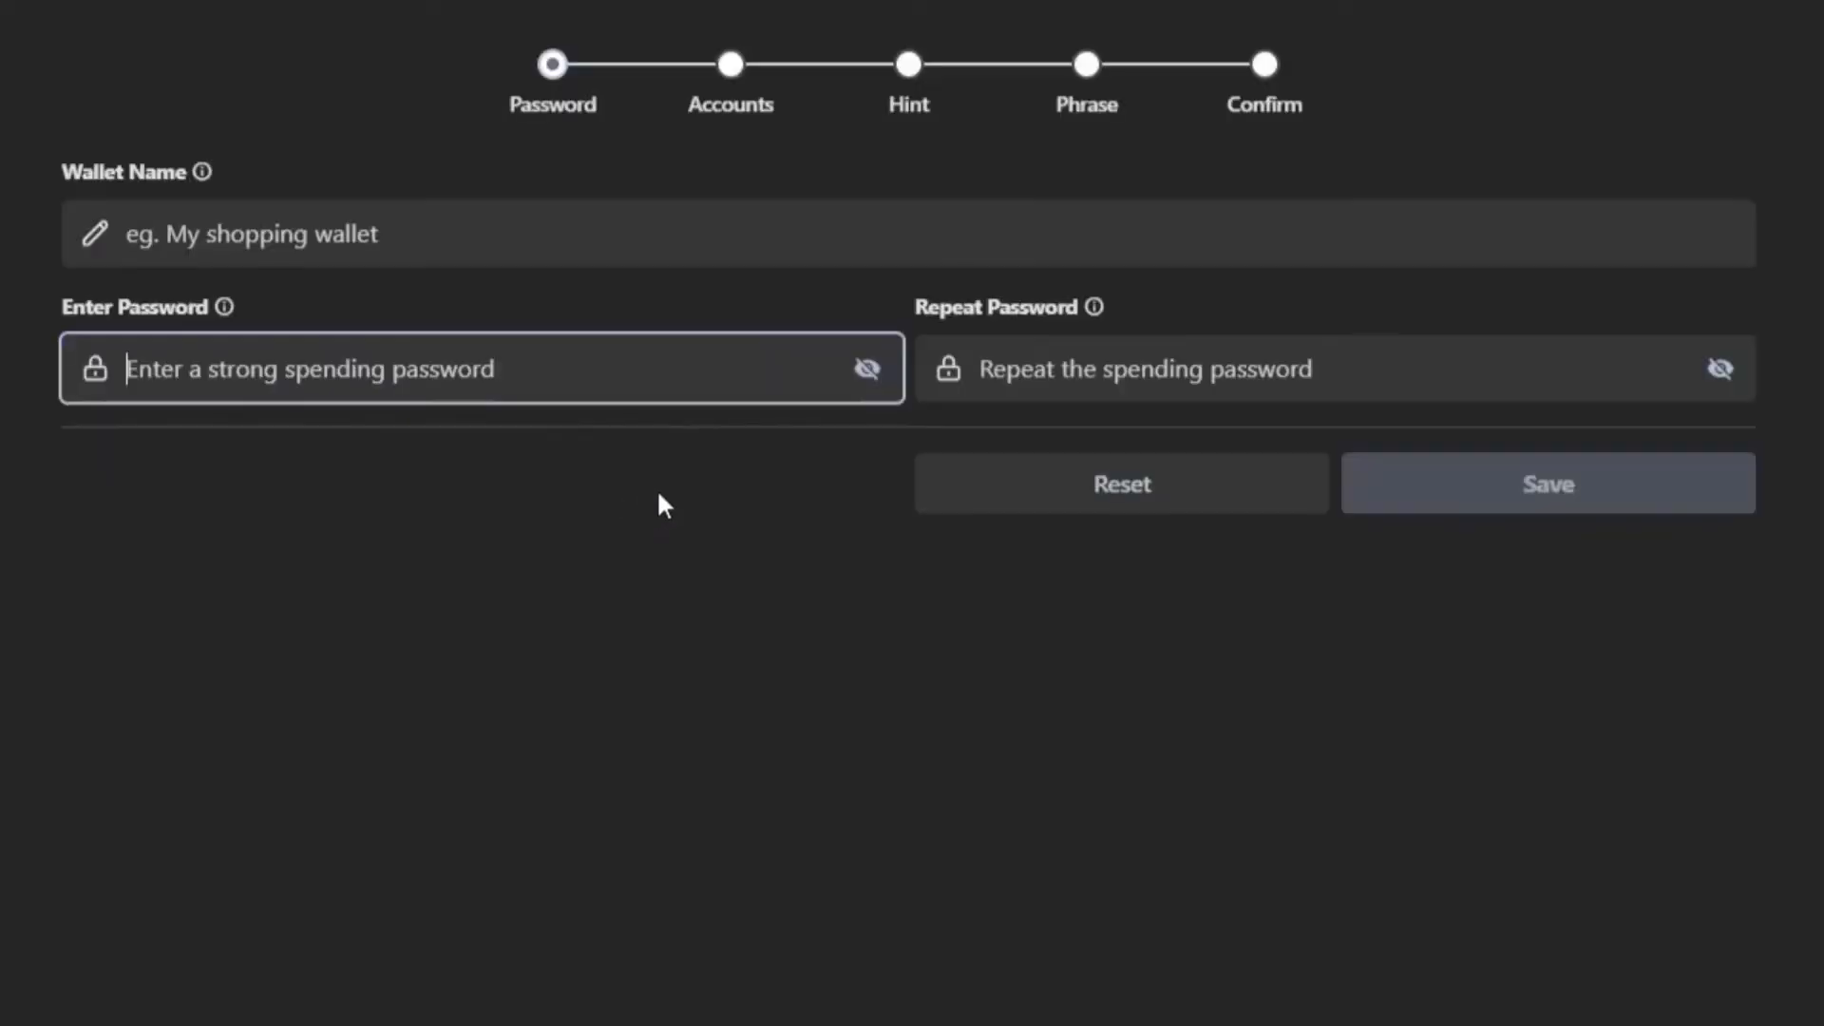
Save the wallet name 'name' with a strong spending password.
text(name)
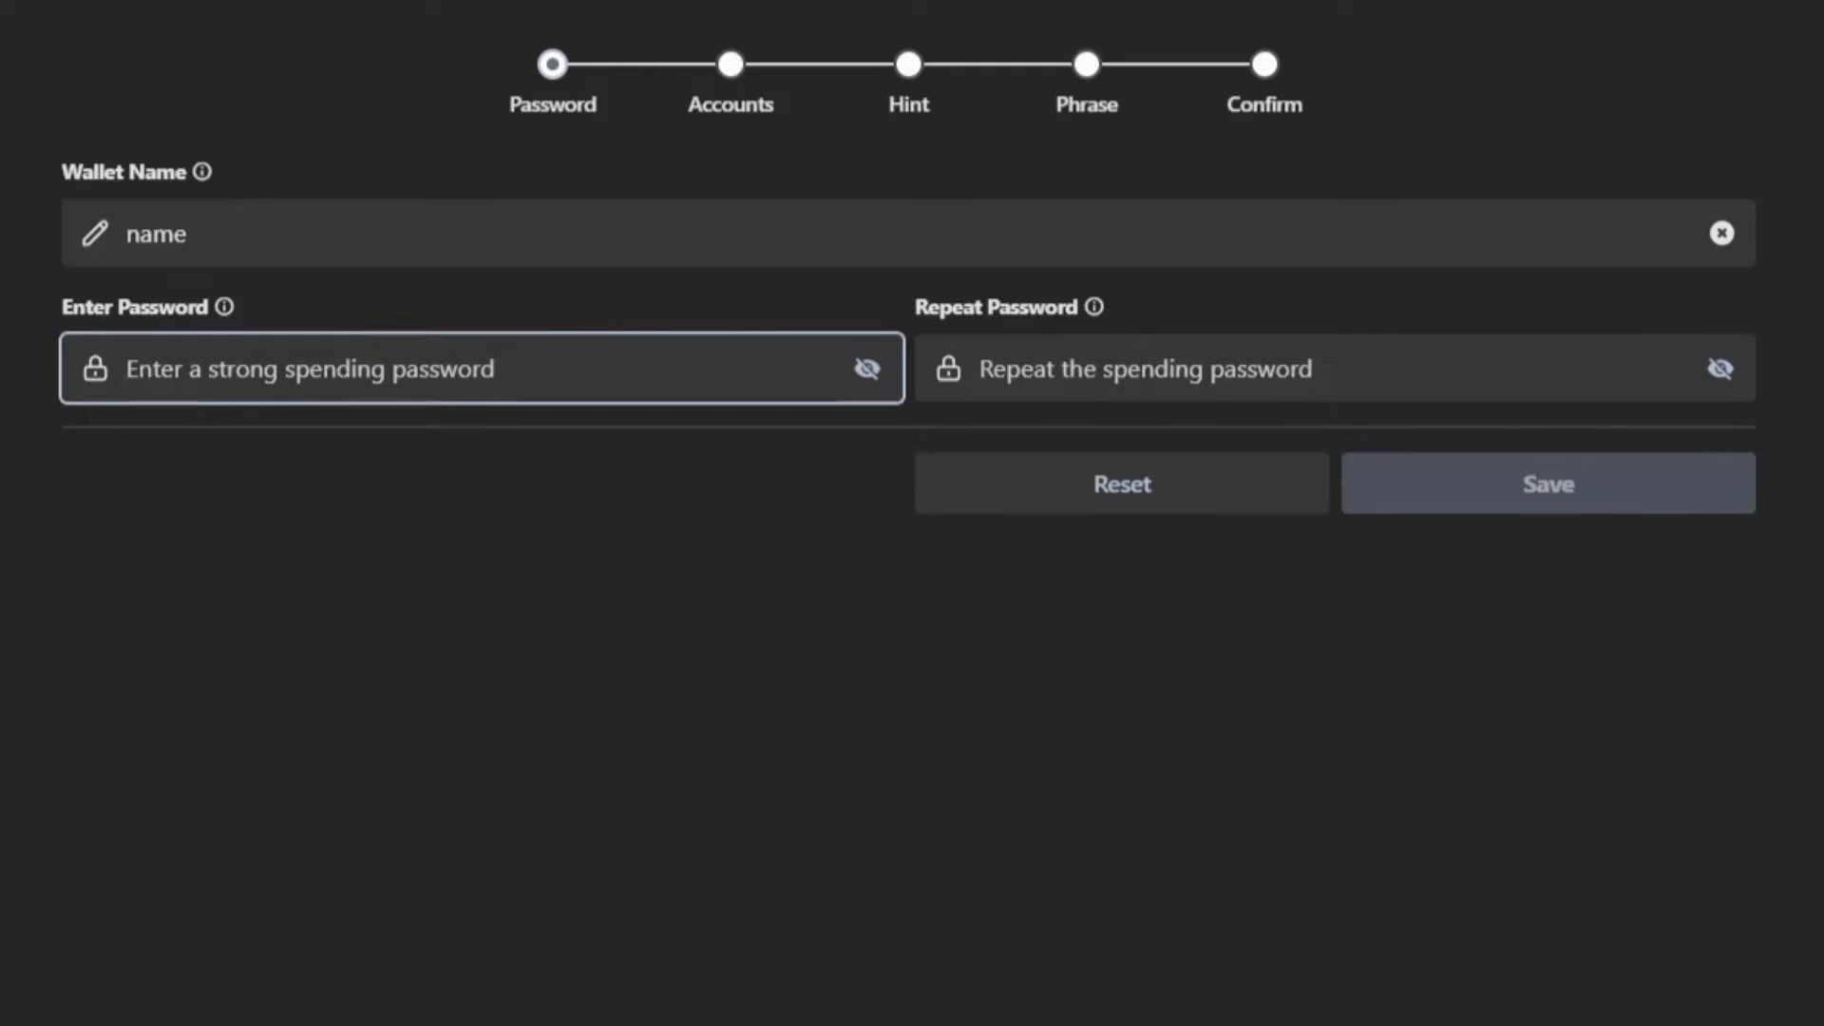
text(password)
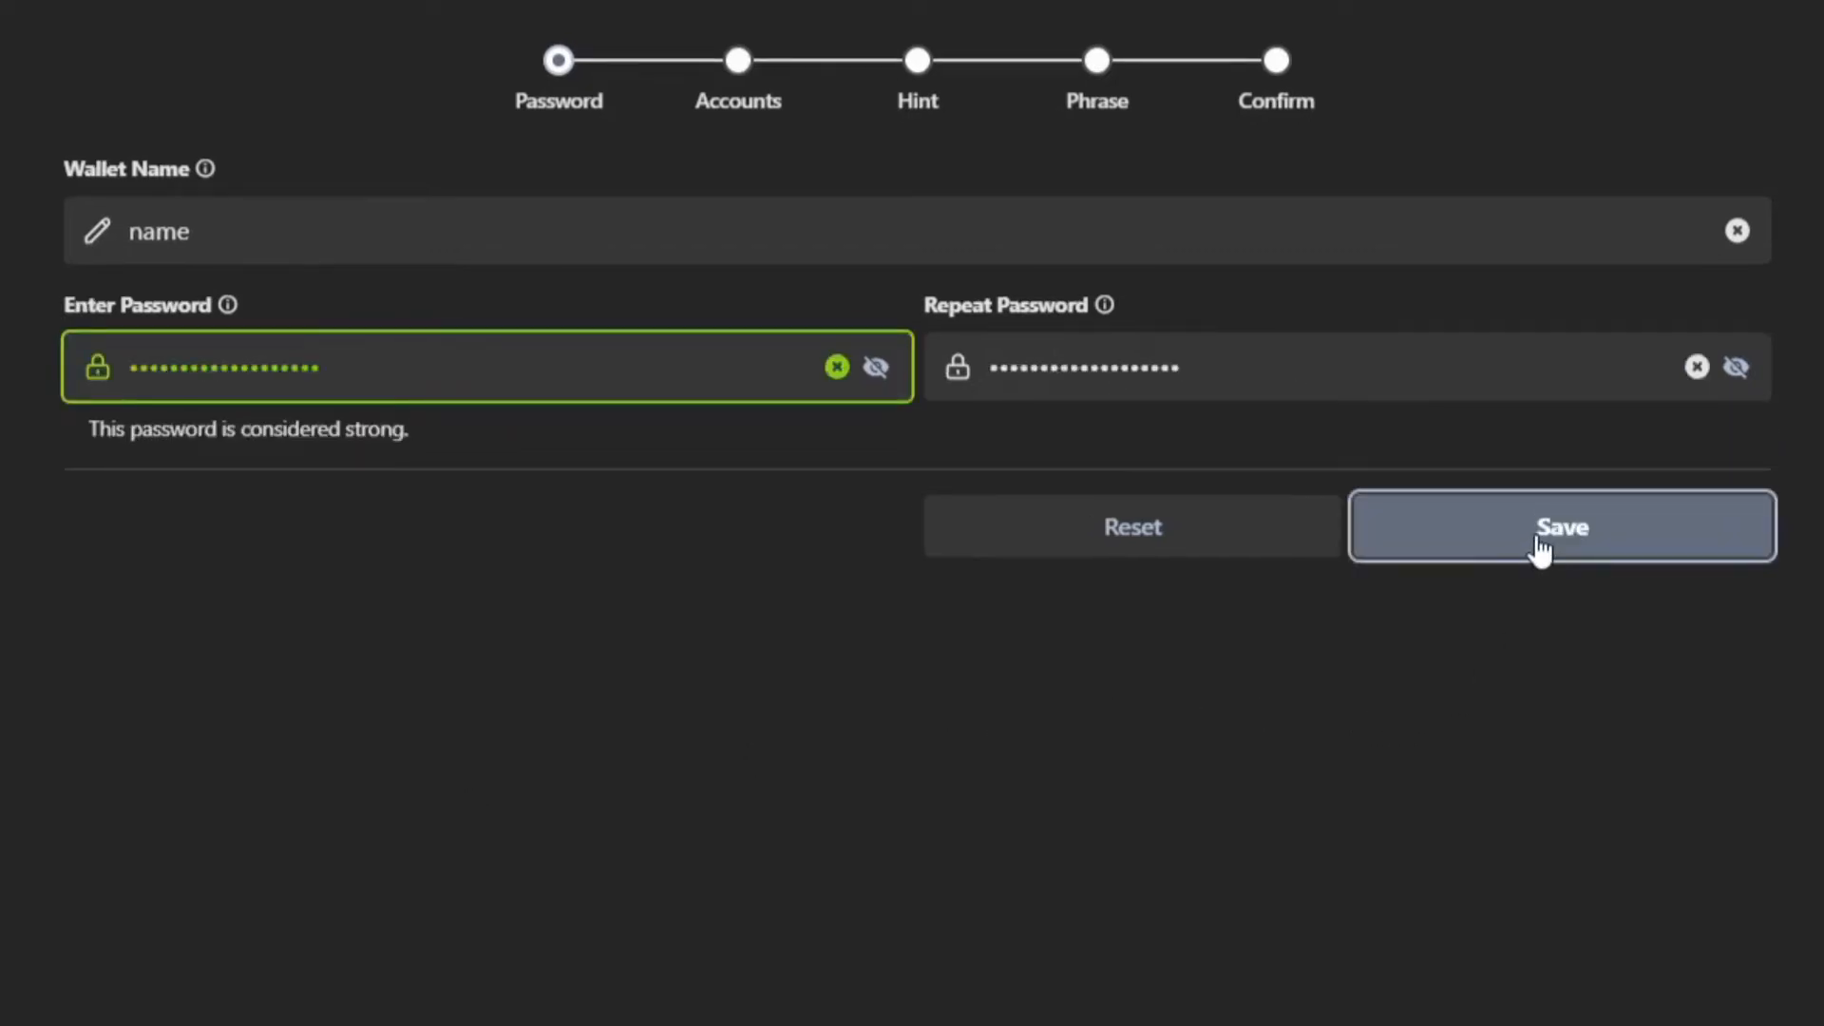
click(1561, 525)
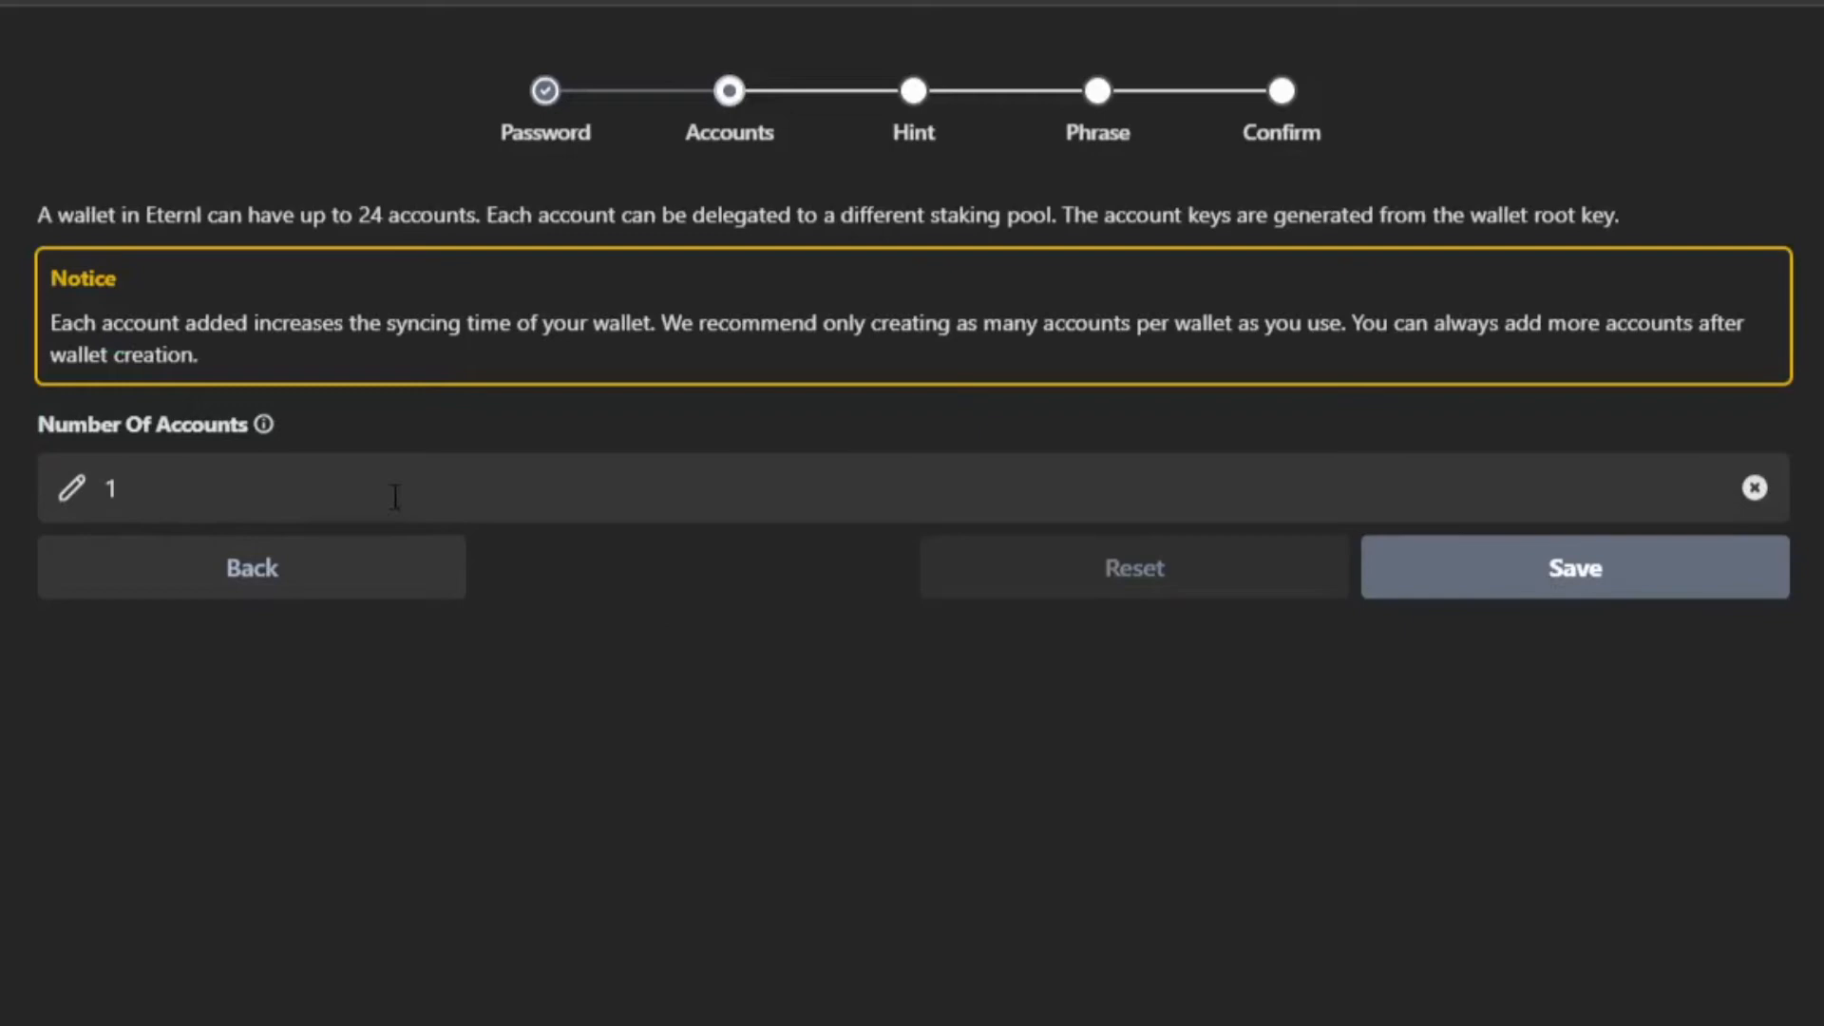
mouse_move(1575, 582)
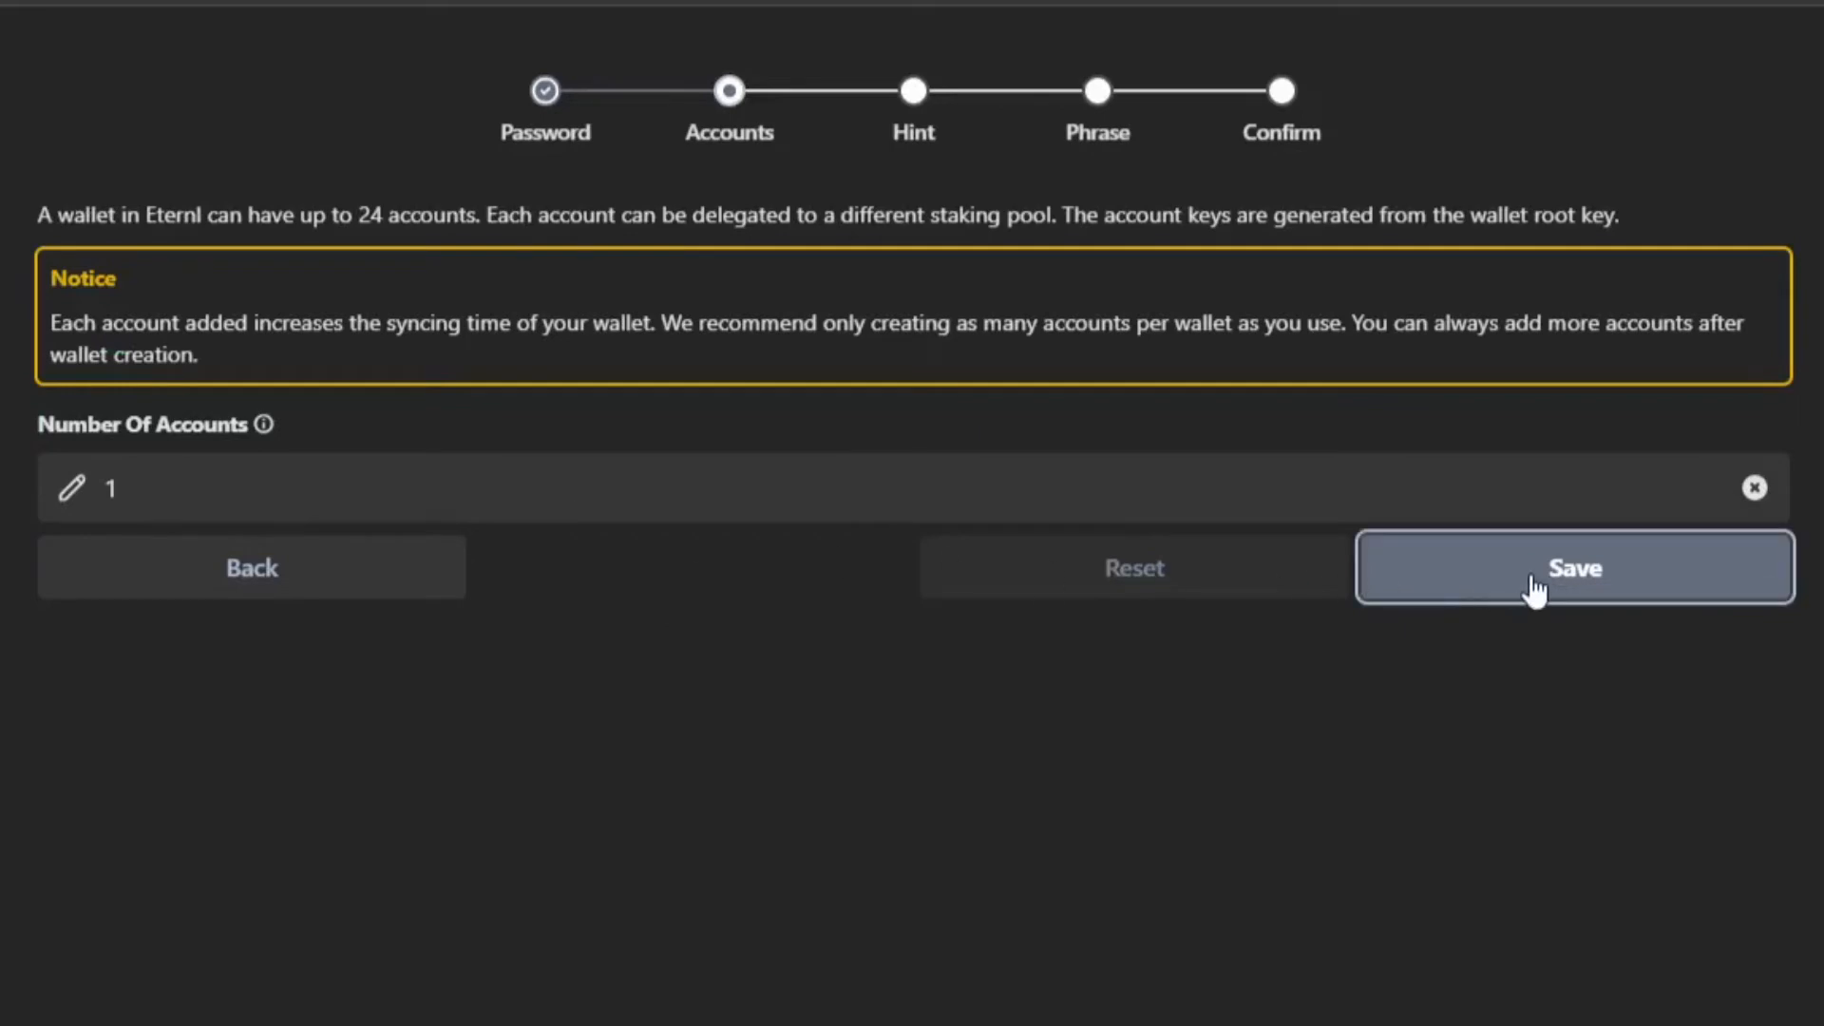
Keep Number Of Accounts at 1 and confirm nobody can see the screen.
click(1574, 568)
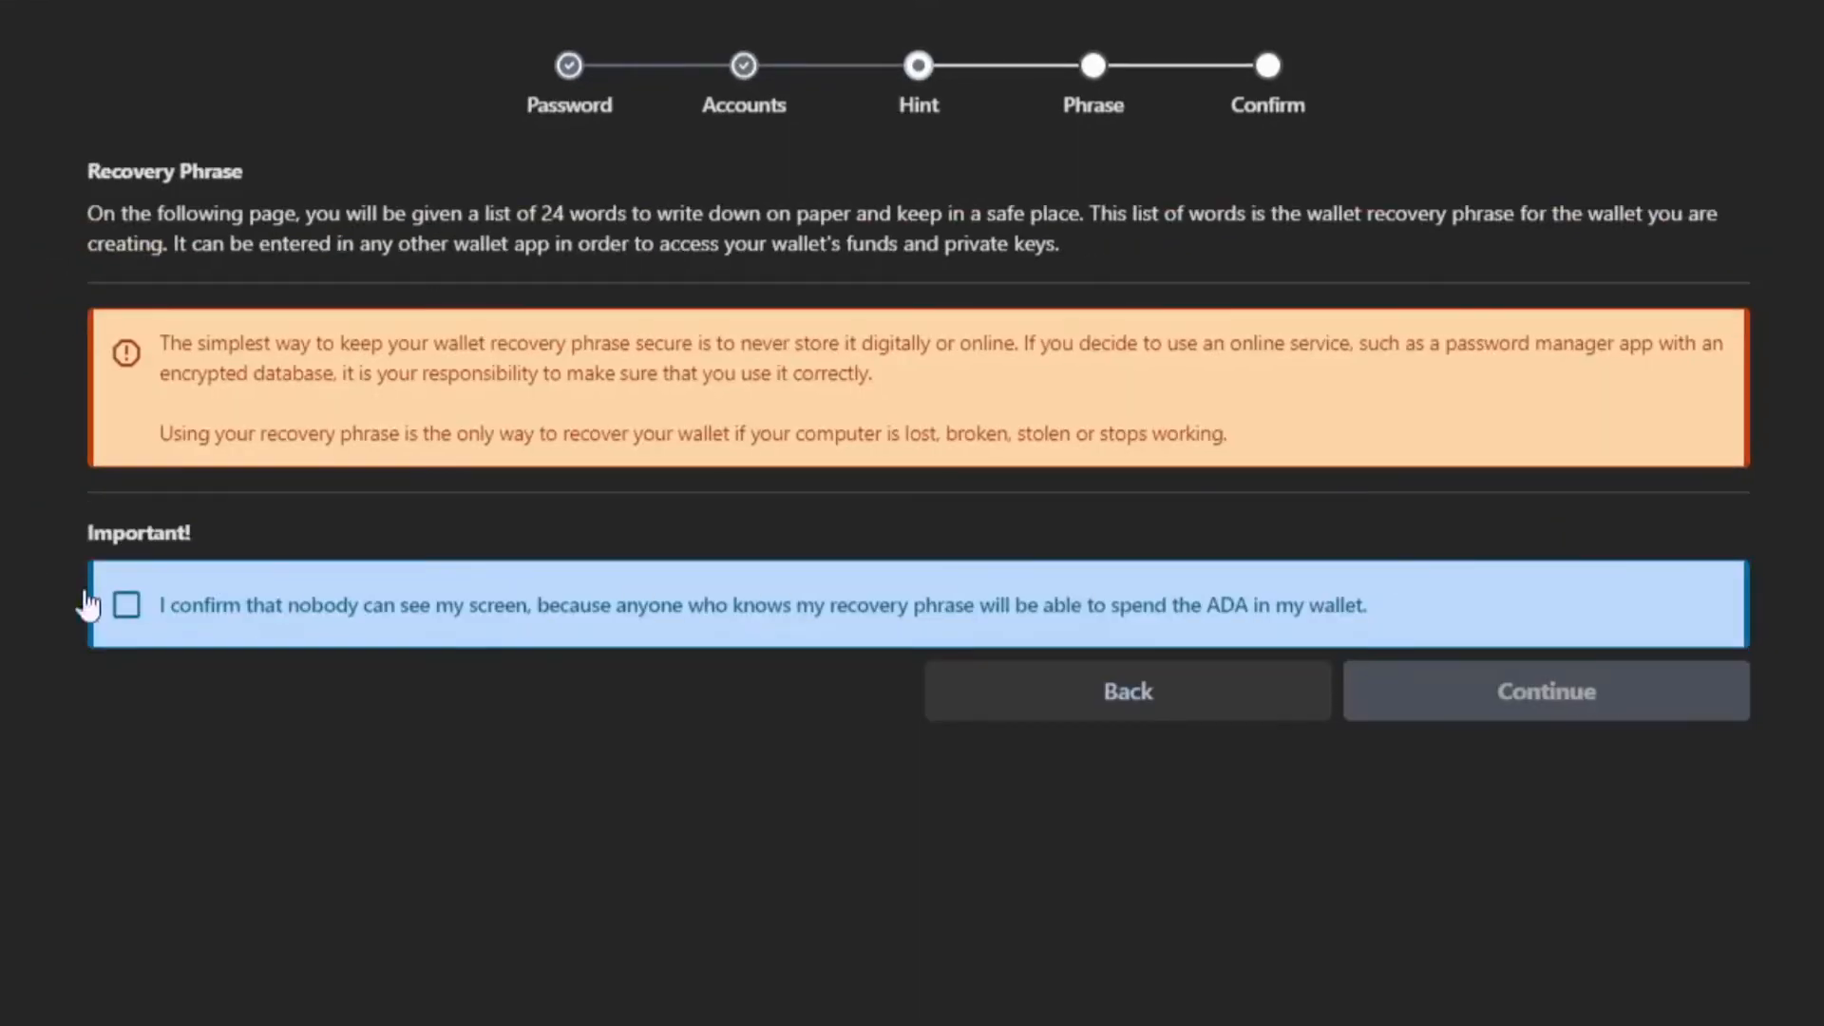
click(126, 604)
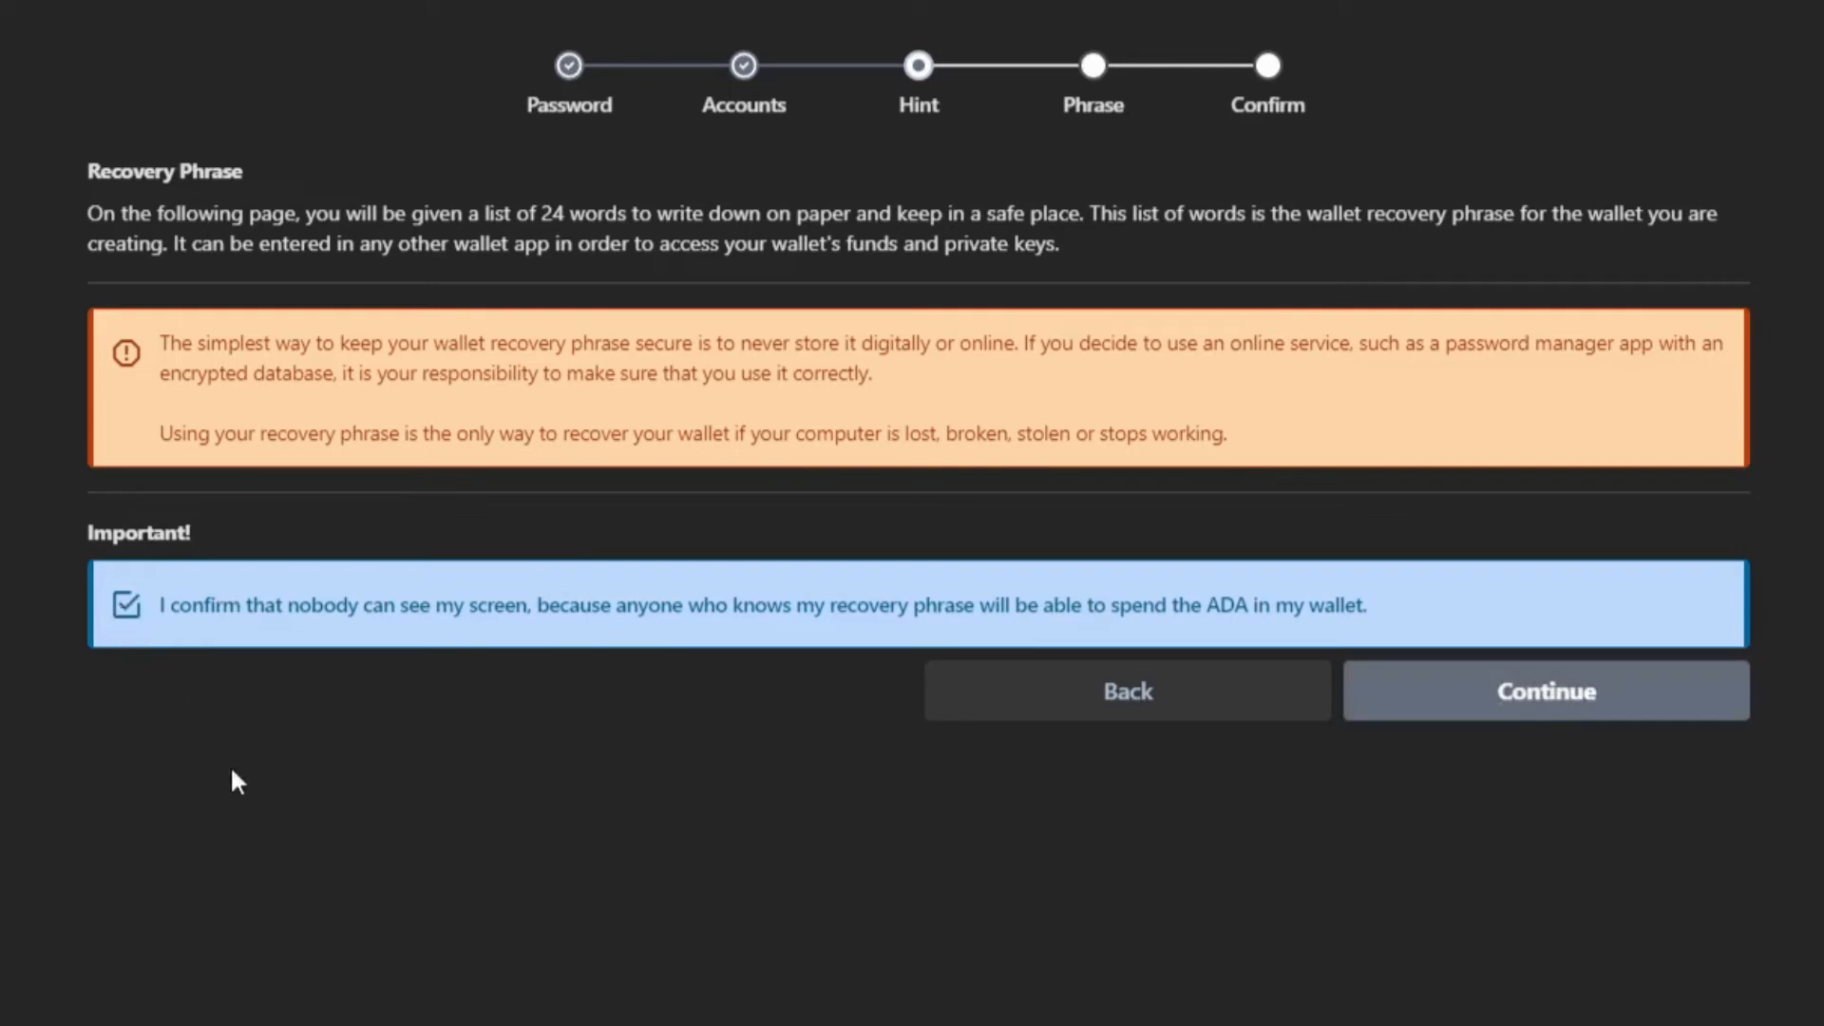
mouse_move(1199, 821)
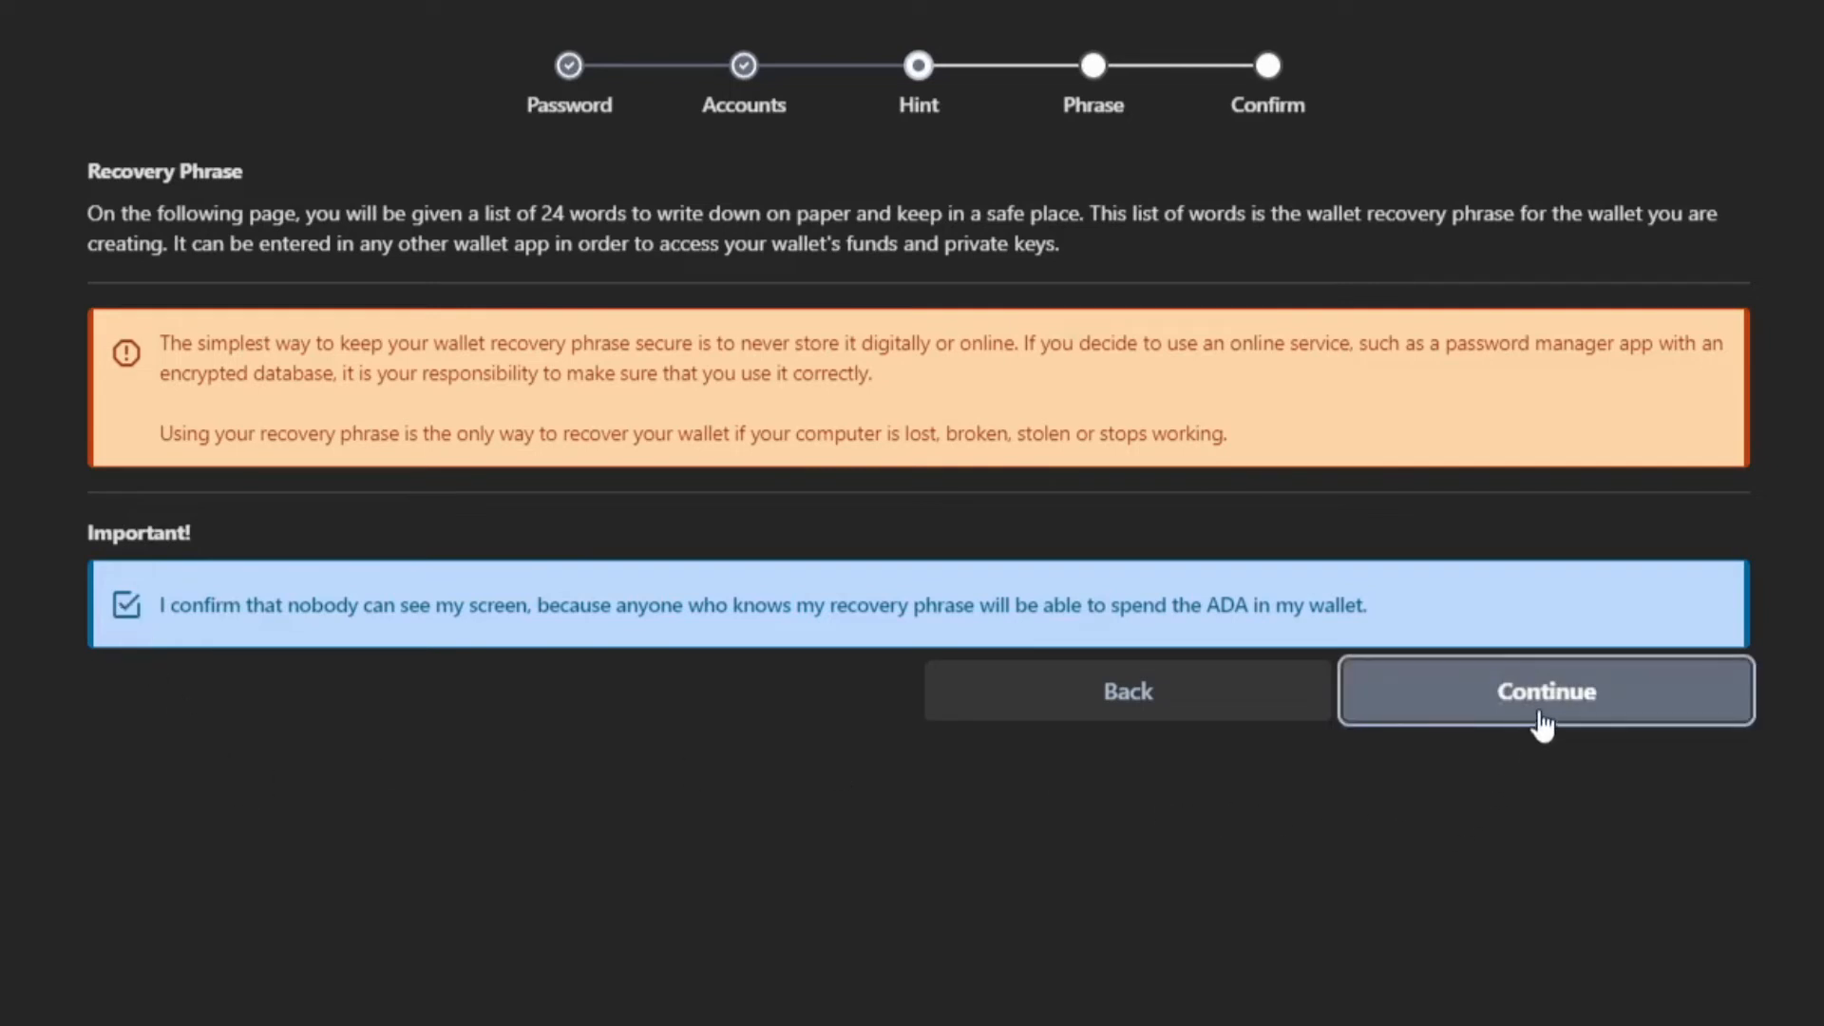
Tick 'Yes, I wrote it down carefully.' and continue to the Confirm step.
click(1545, 689)
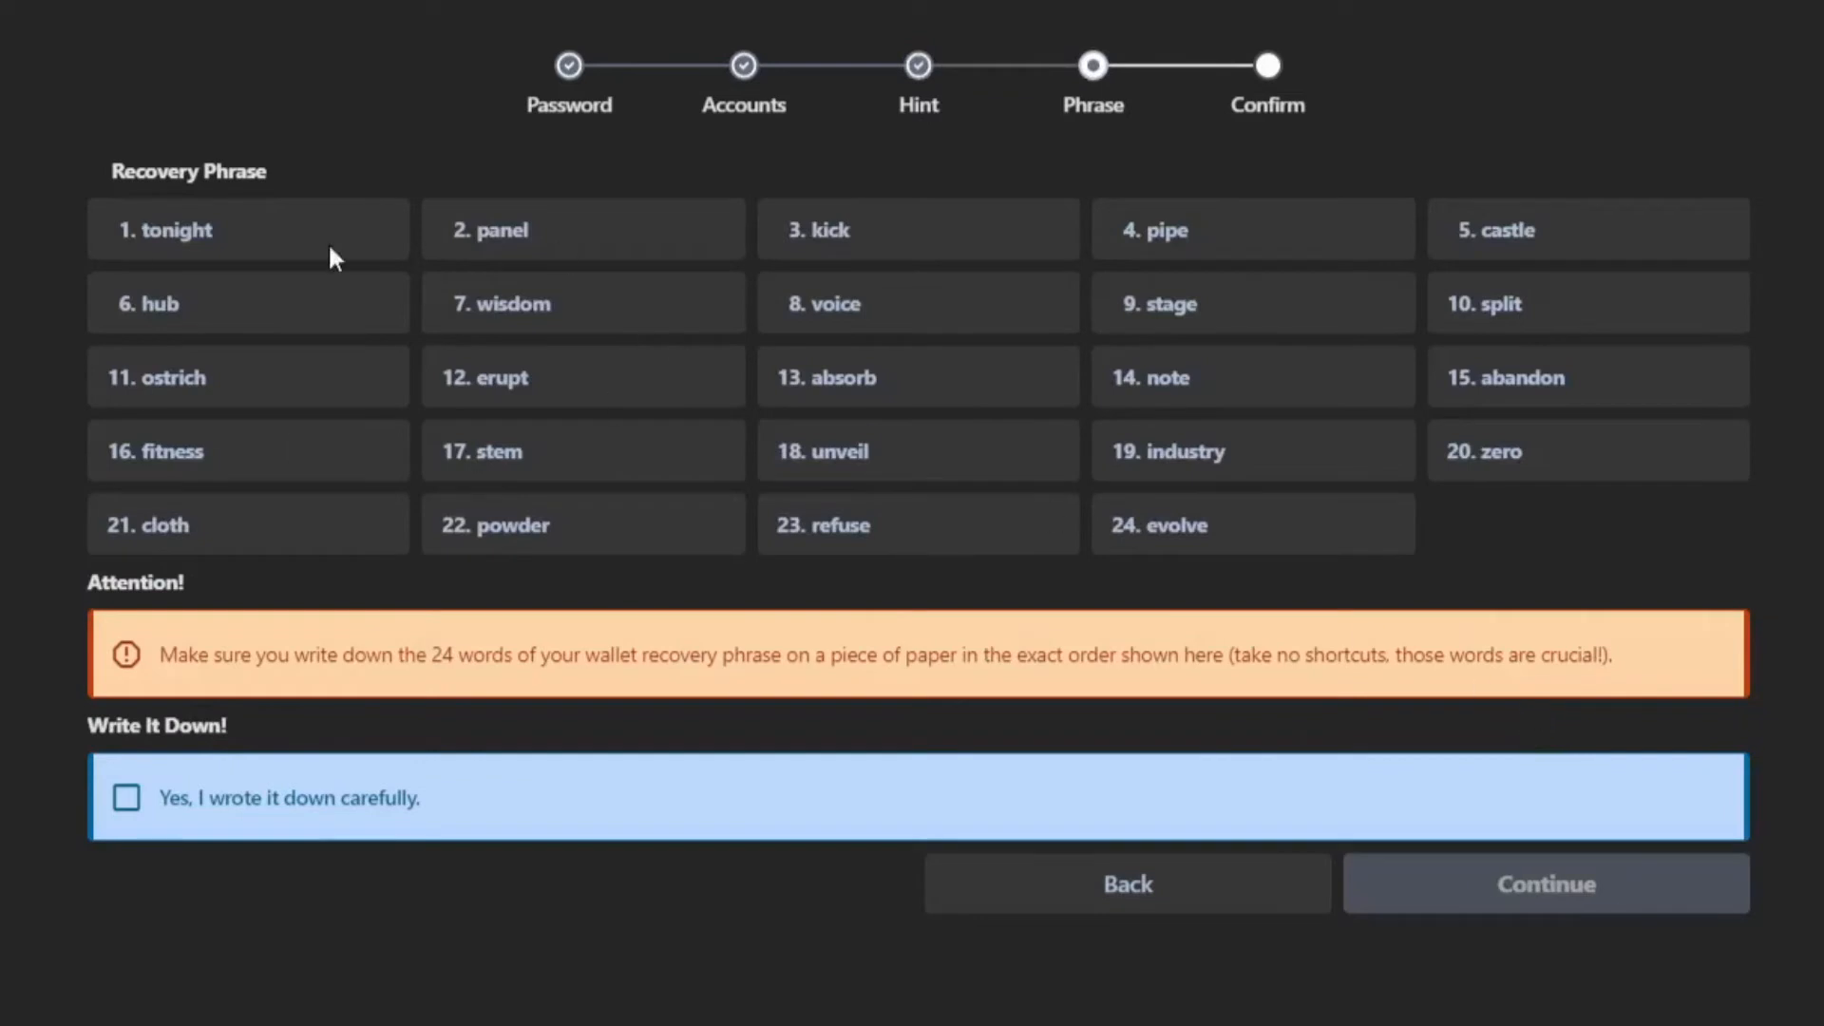
mouse_move(538, 367)
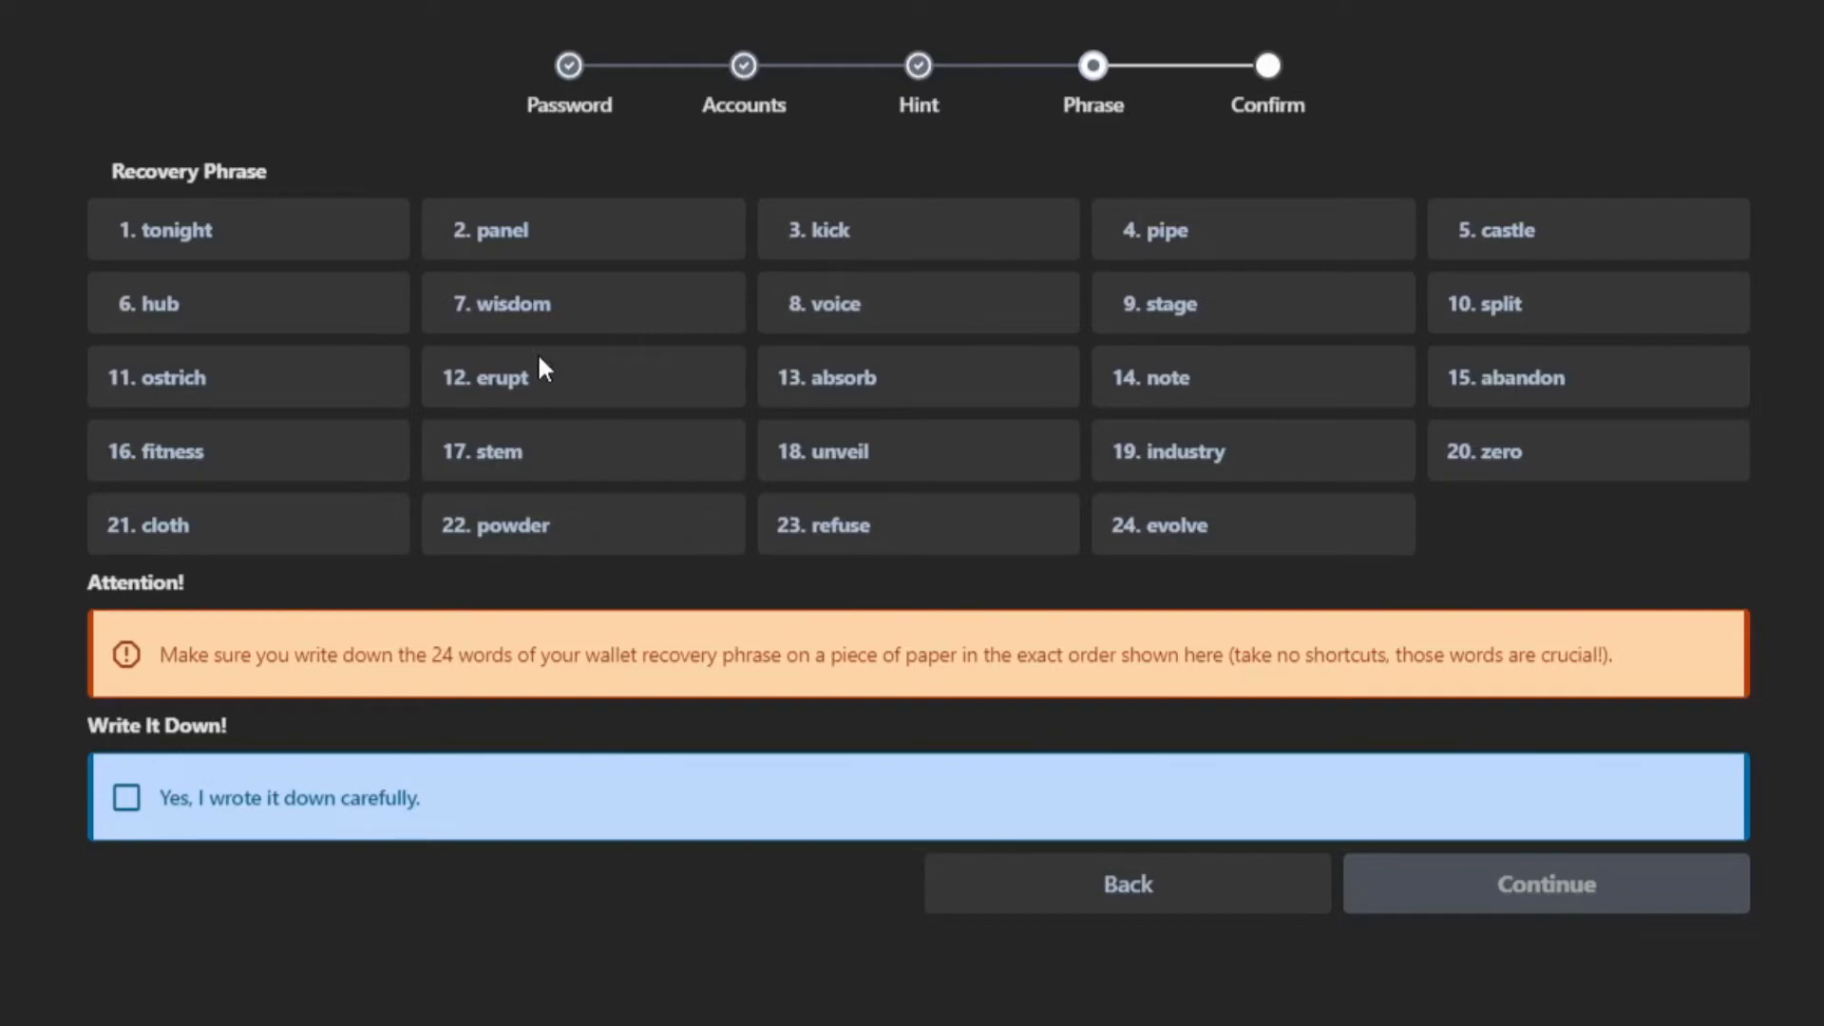
mouse_move(115, 105)
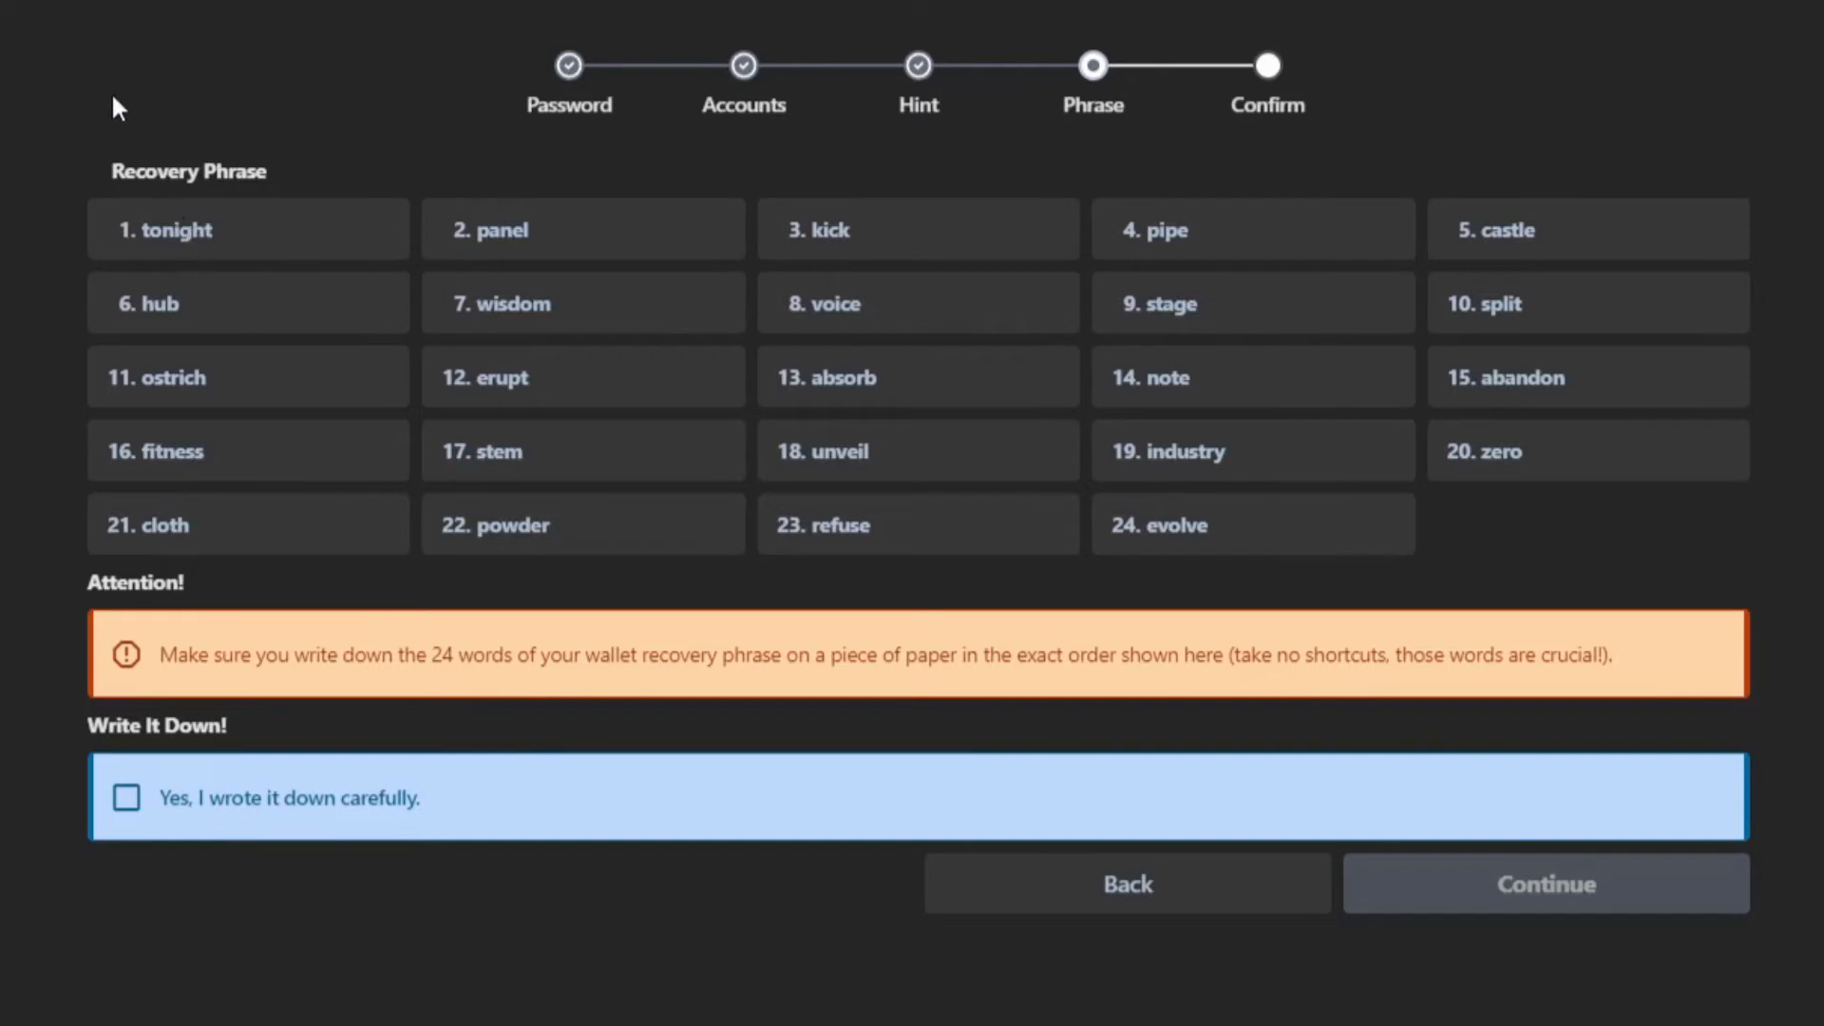
mouse_move(177, 160)
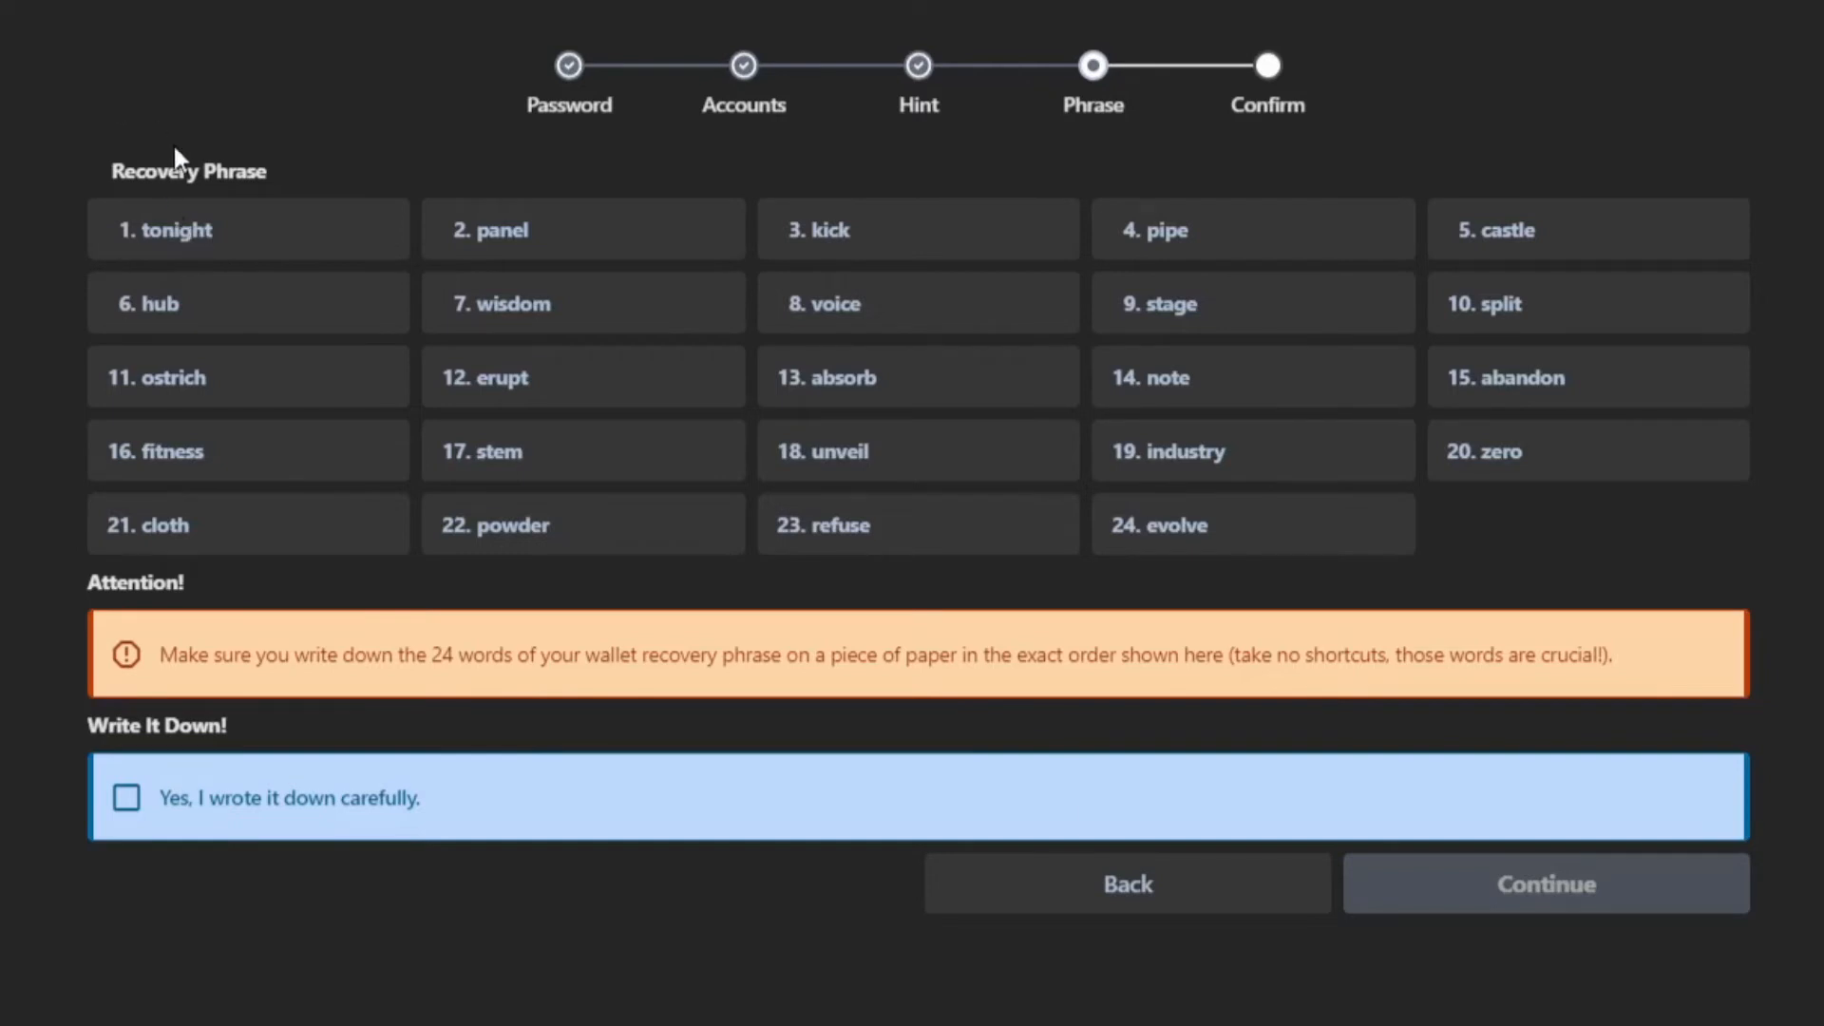
mouse_move(268, 242)
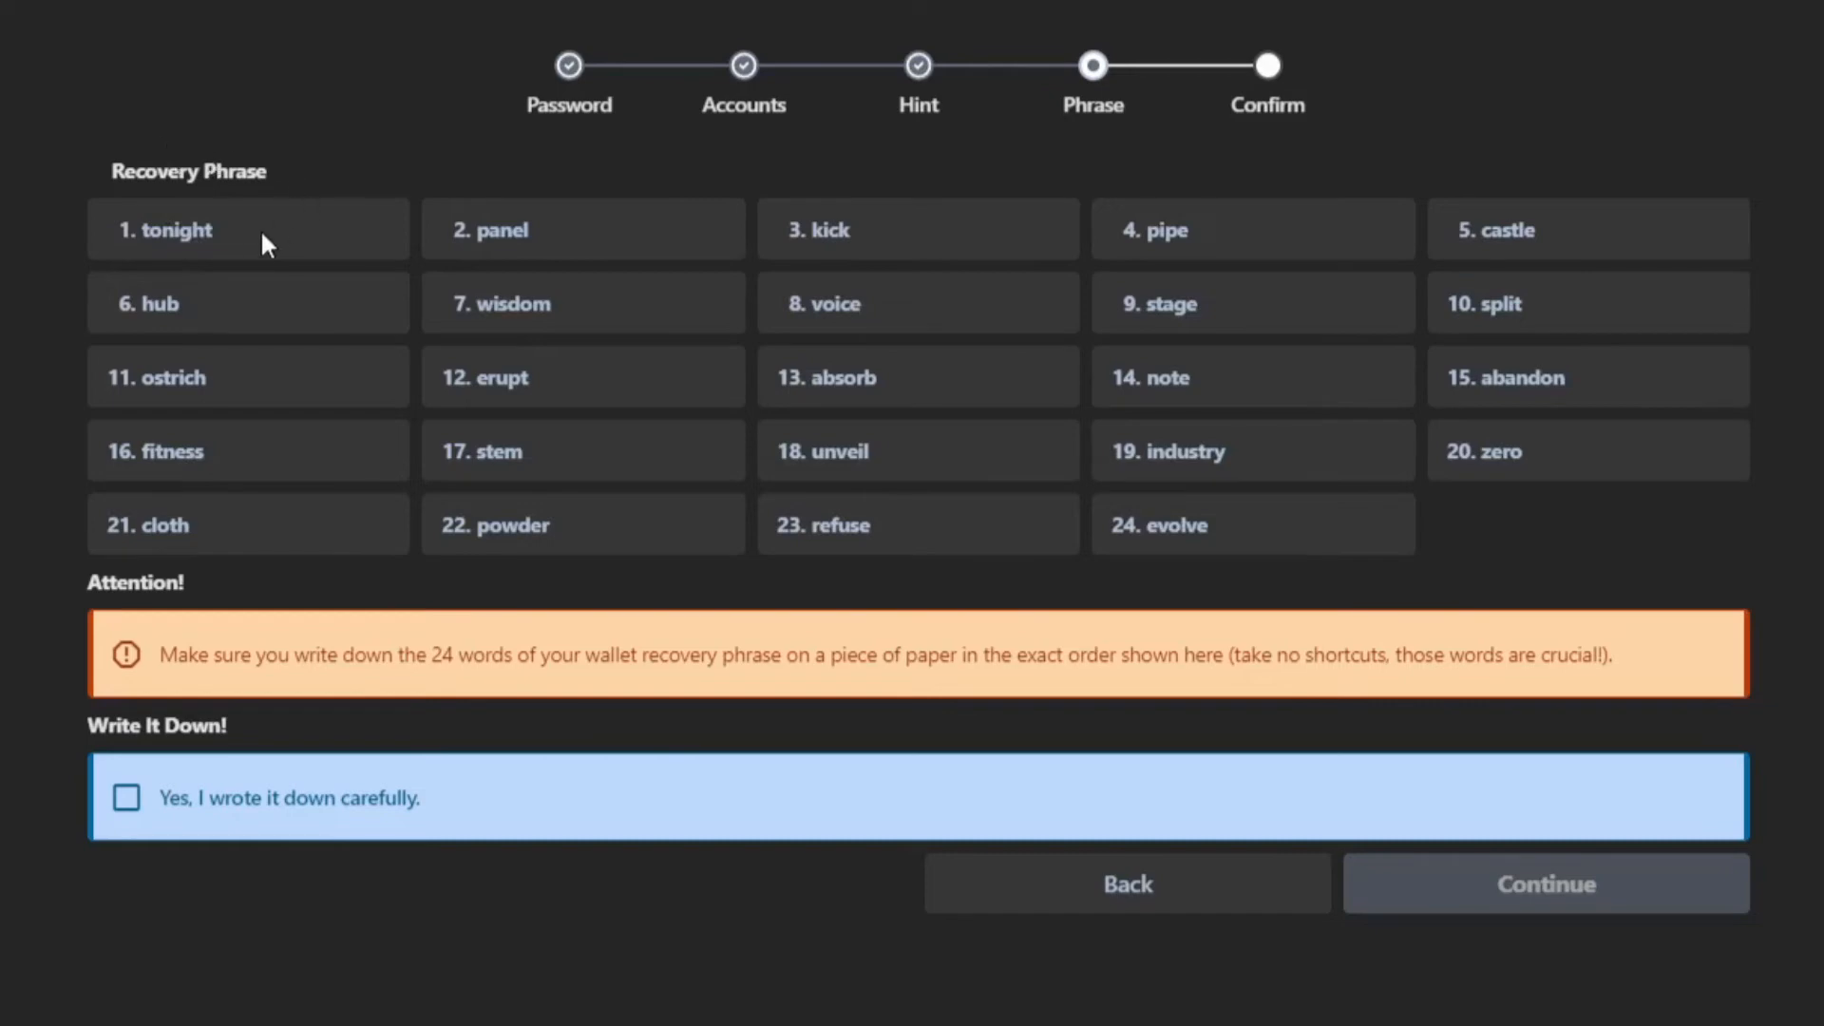
click(126, 799)
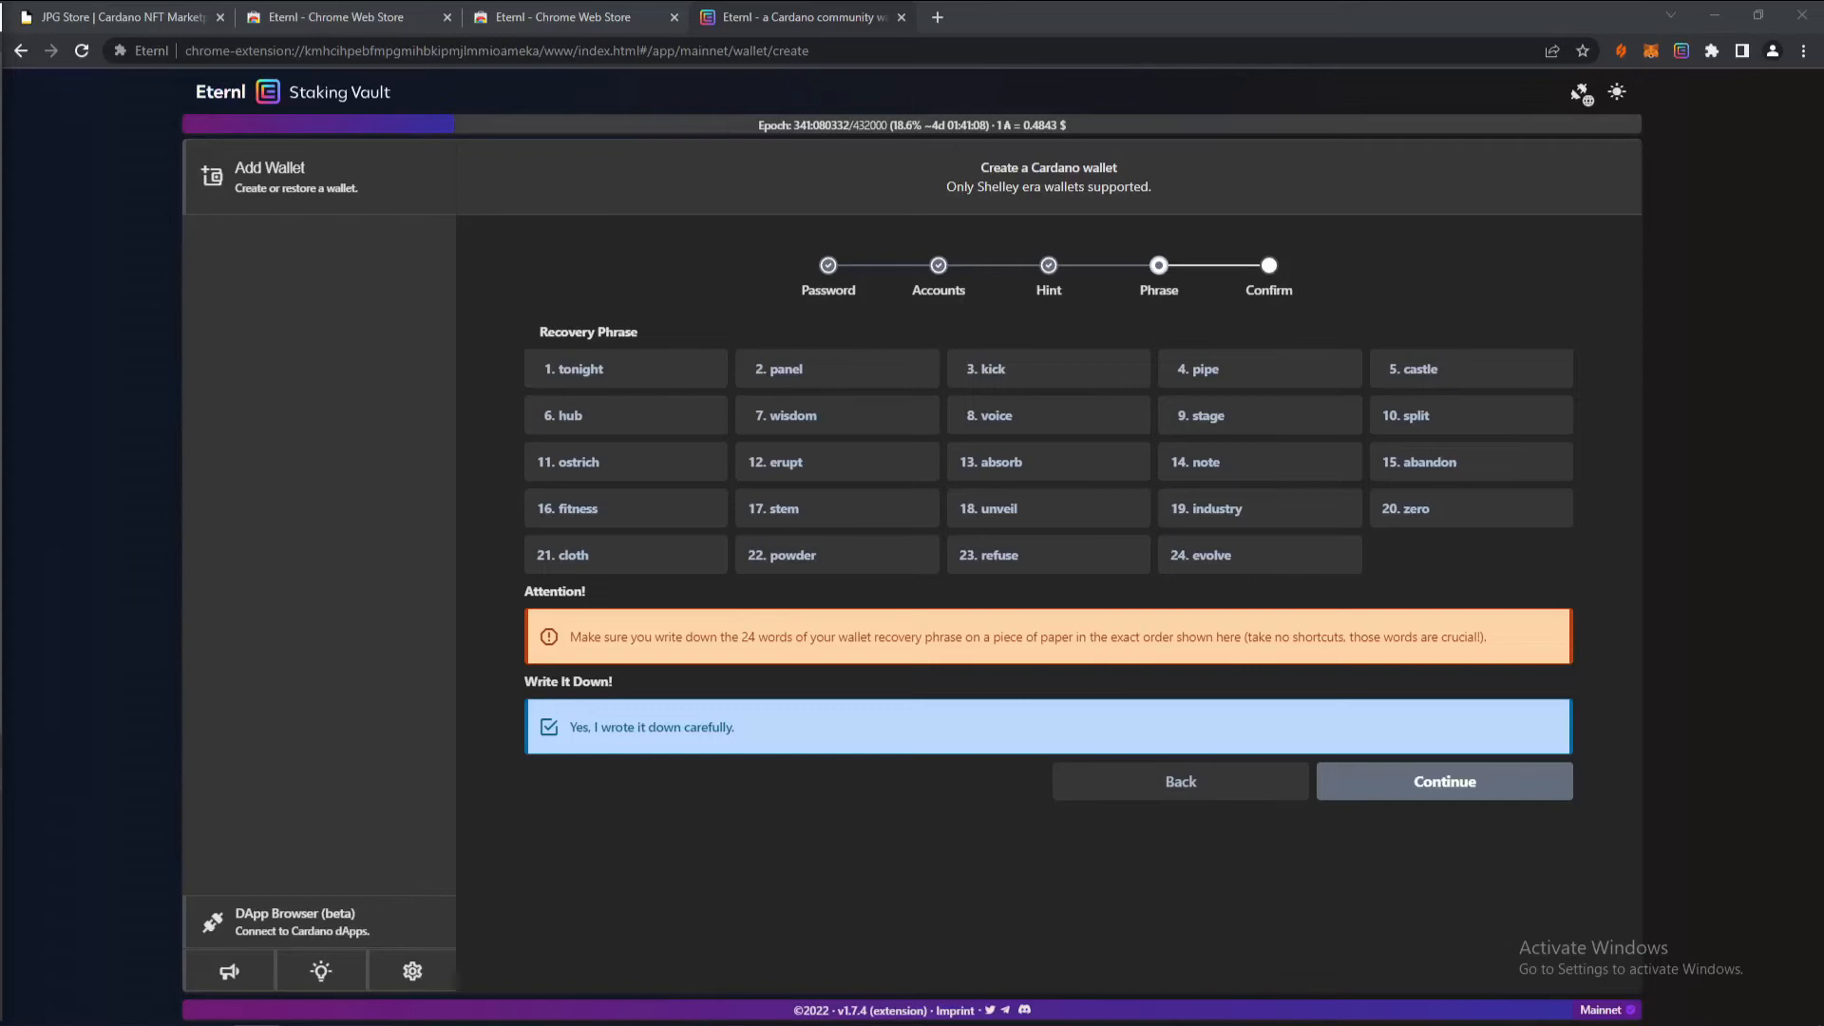
click(1442, 781)
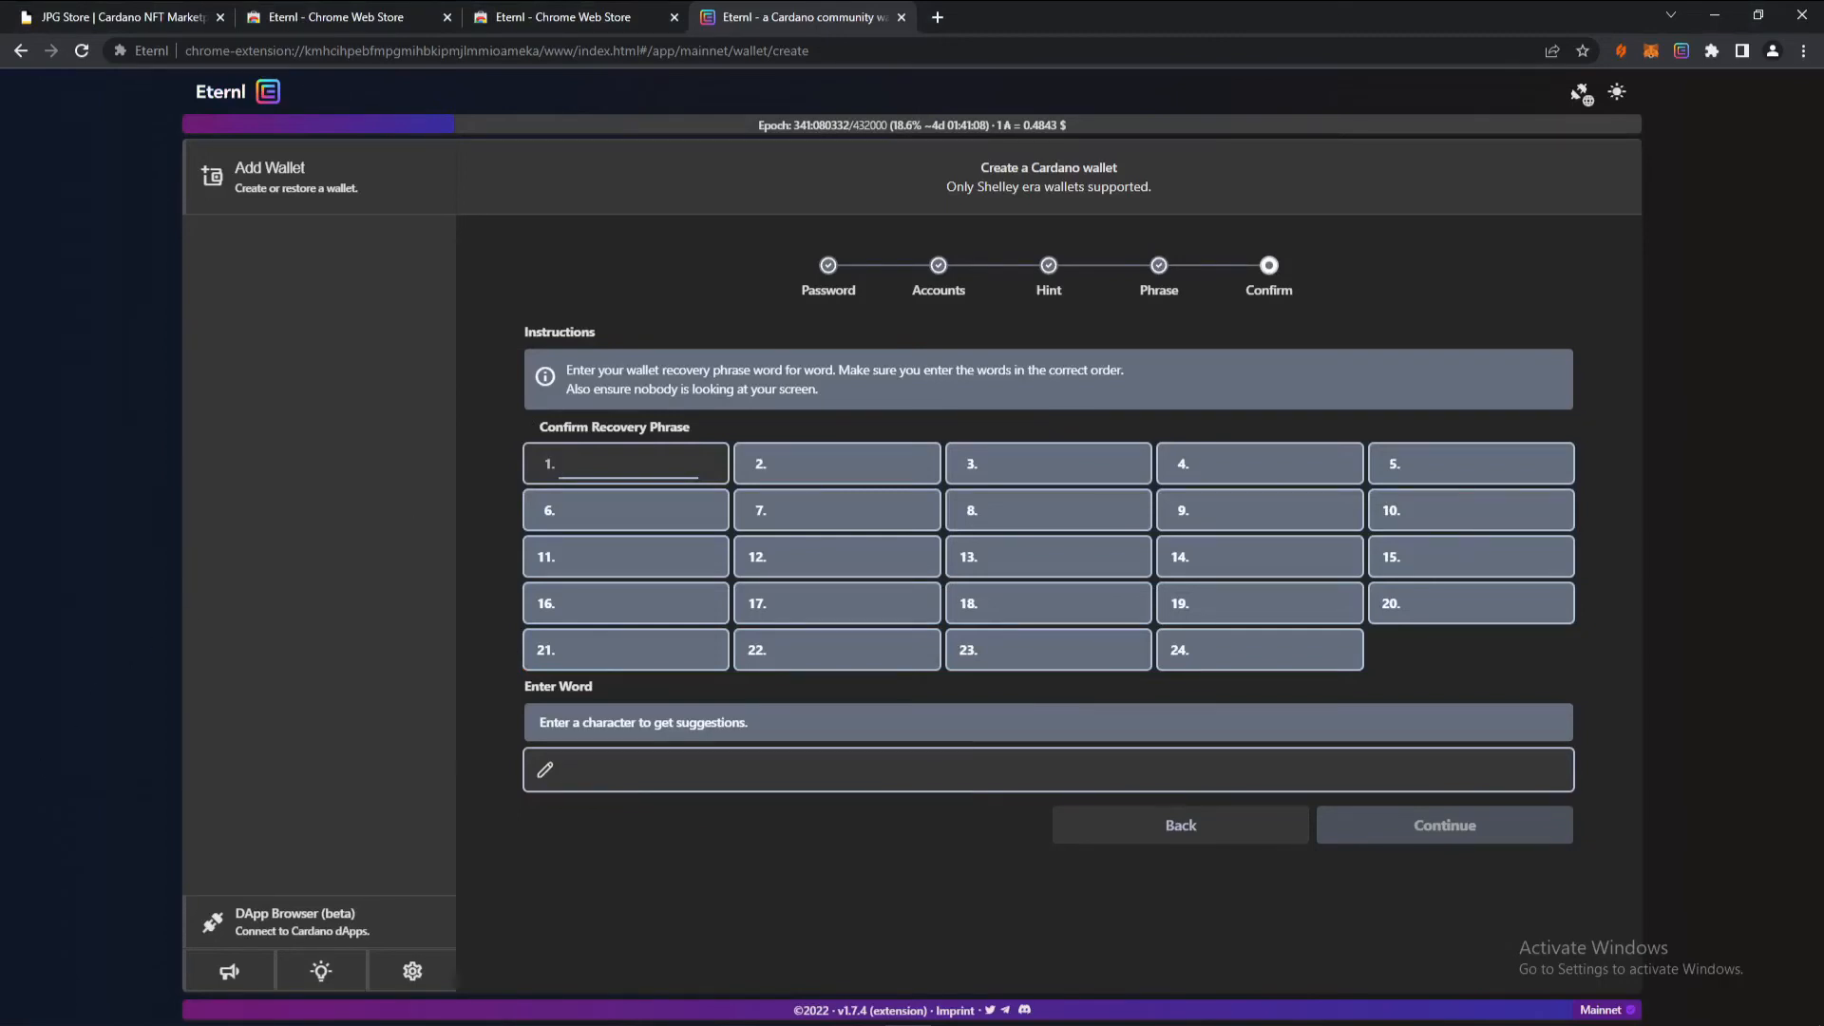
Enter the final recovery word 'evolve', accept the recovery warning, and create the wallet.
text(evolve)
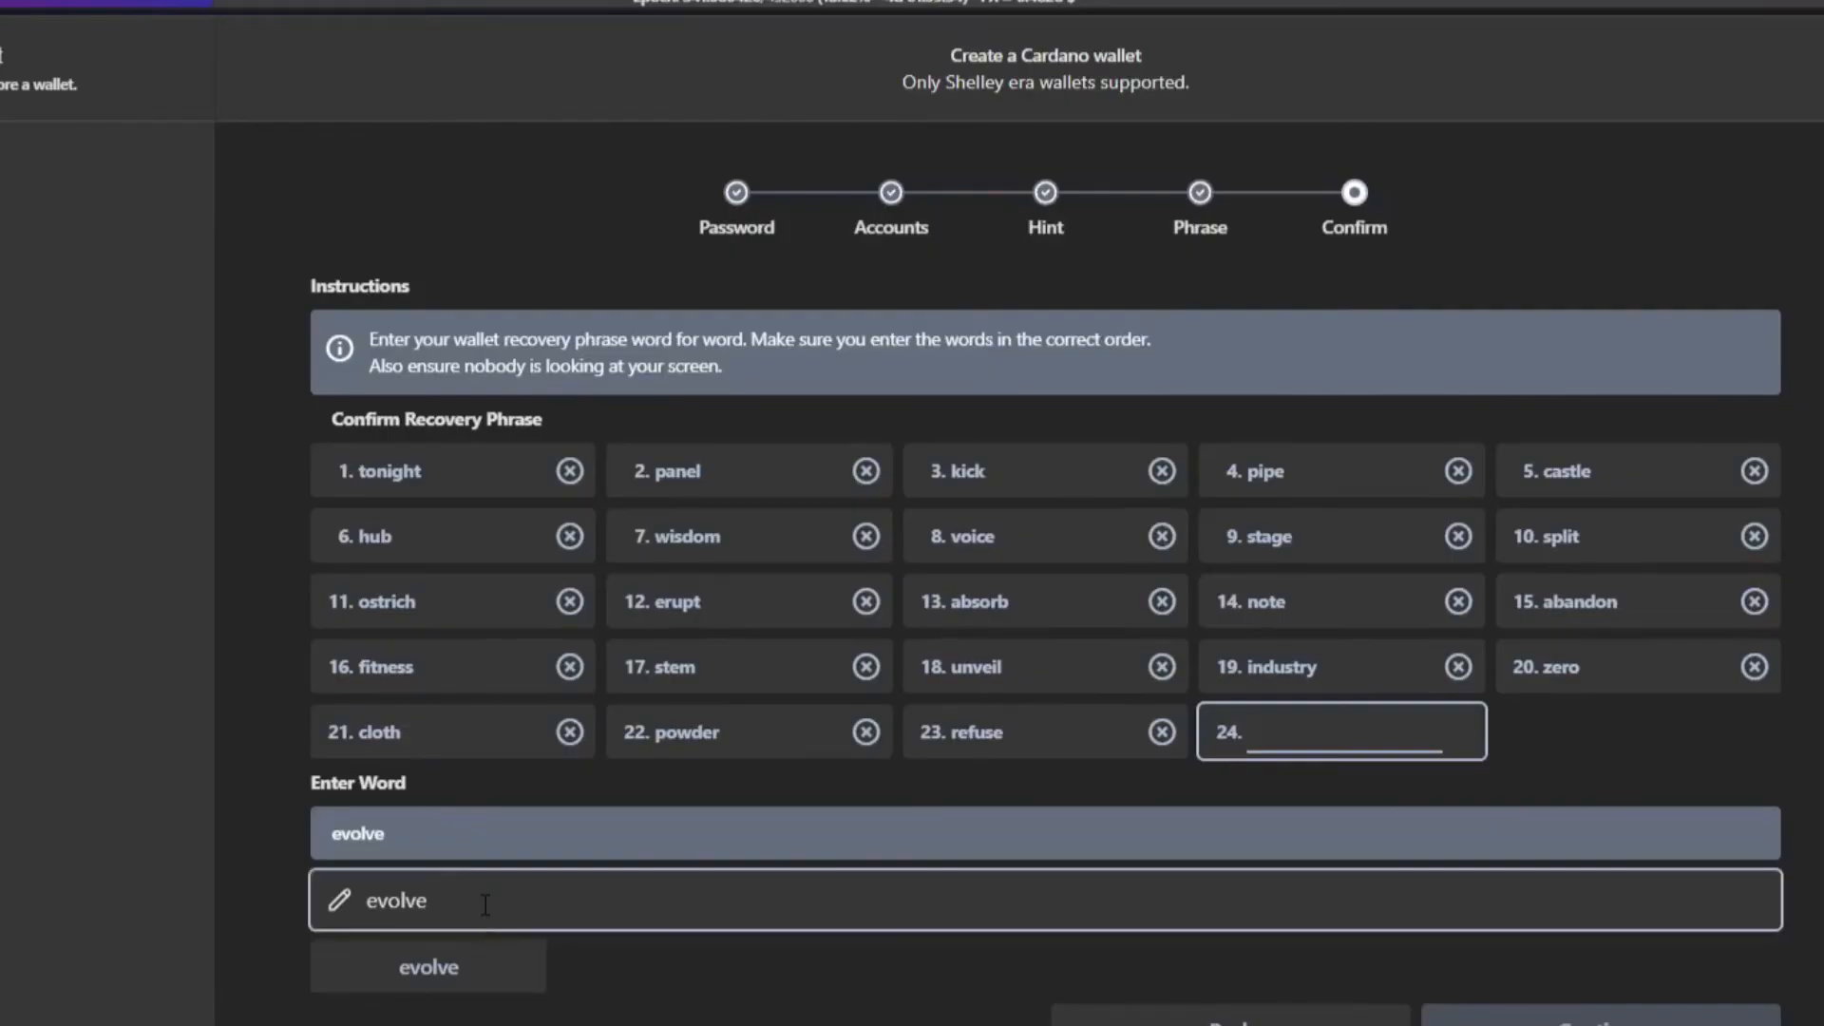
click(426, 967)
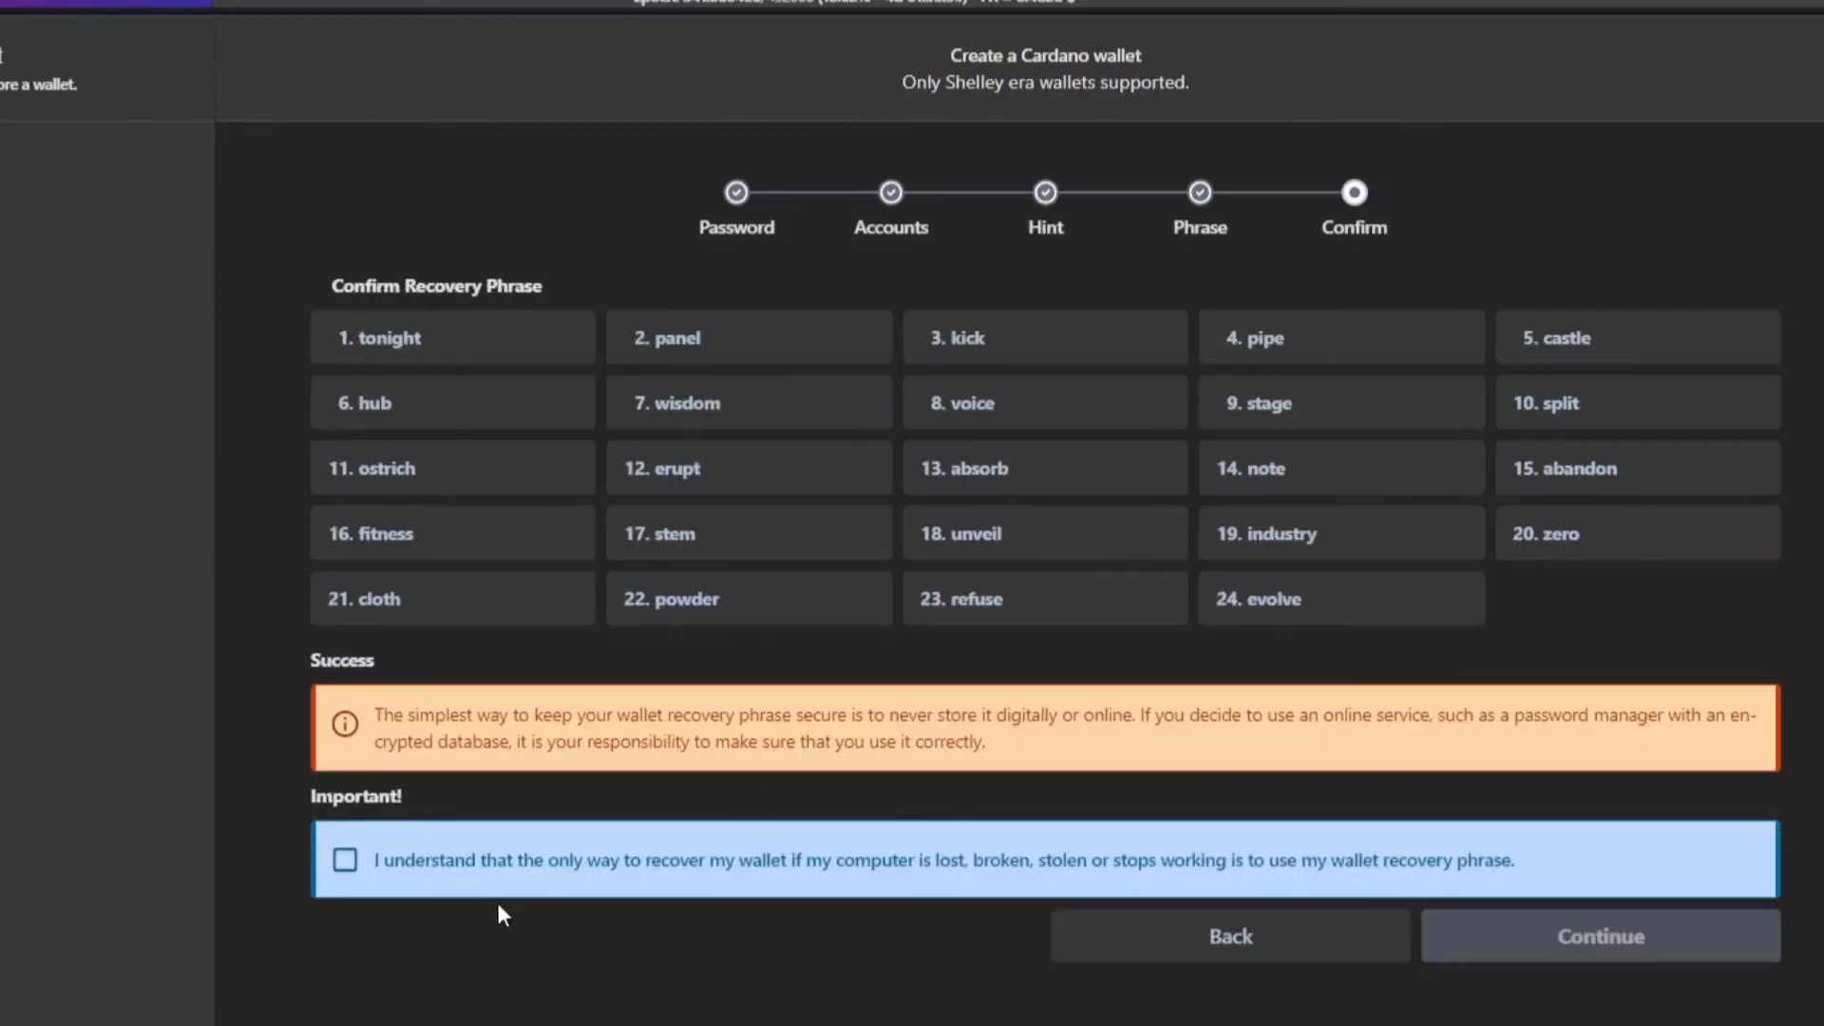
click(343, 860)
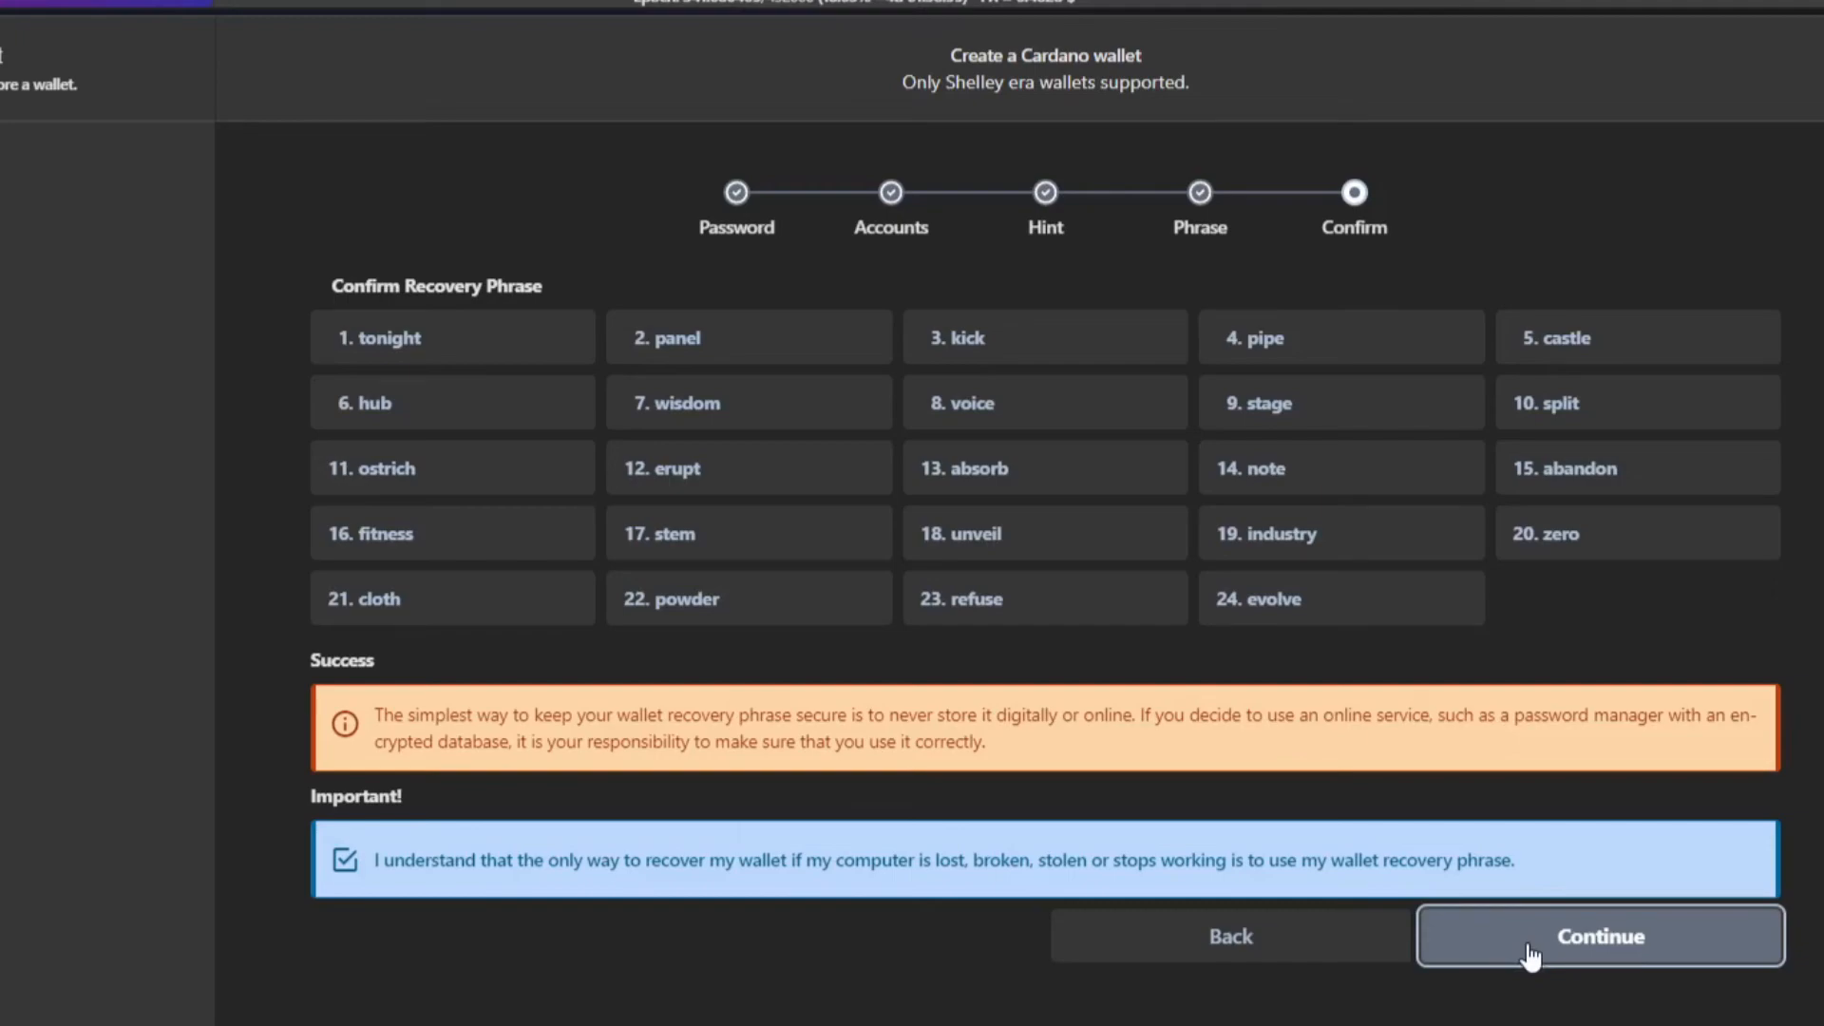
click(1601, 937)
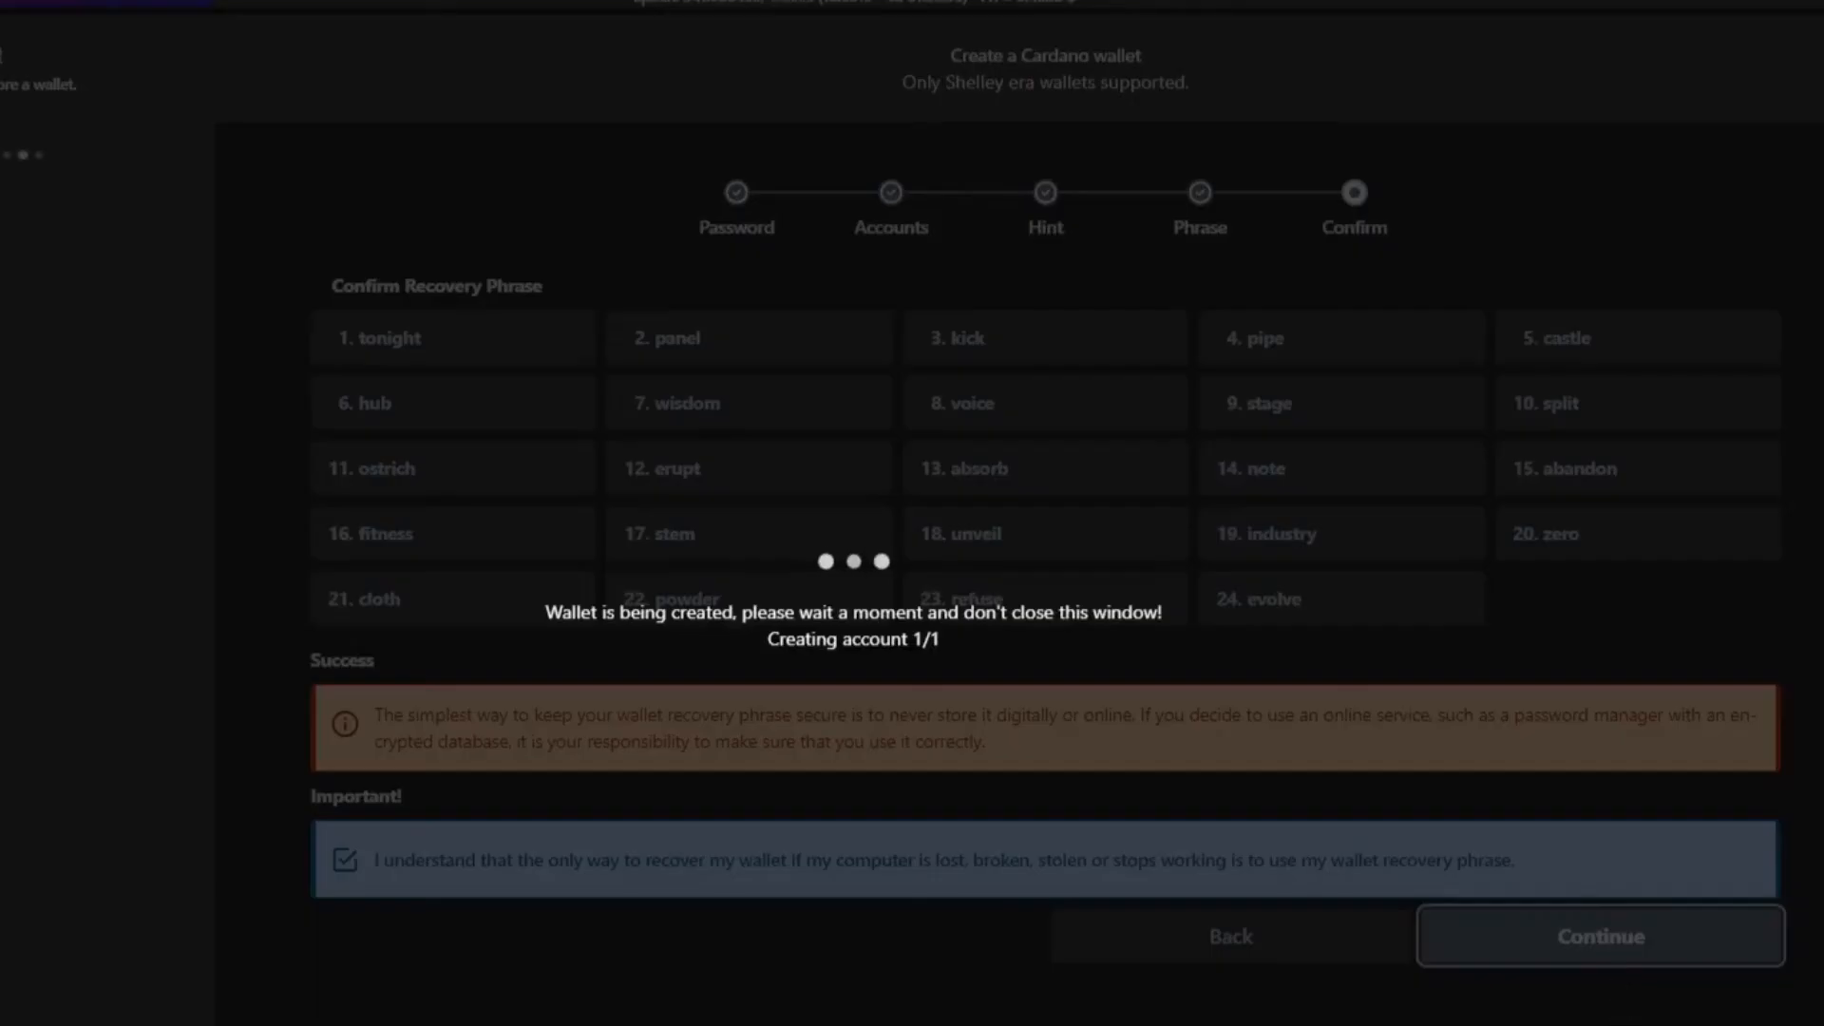
Turn on the dApp connector for wallet 'name' and return to the jpg.store tab.
click(1598, 935)
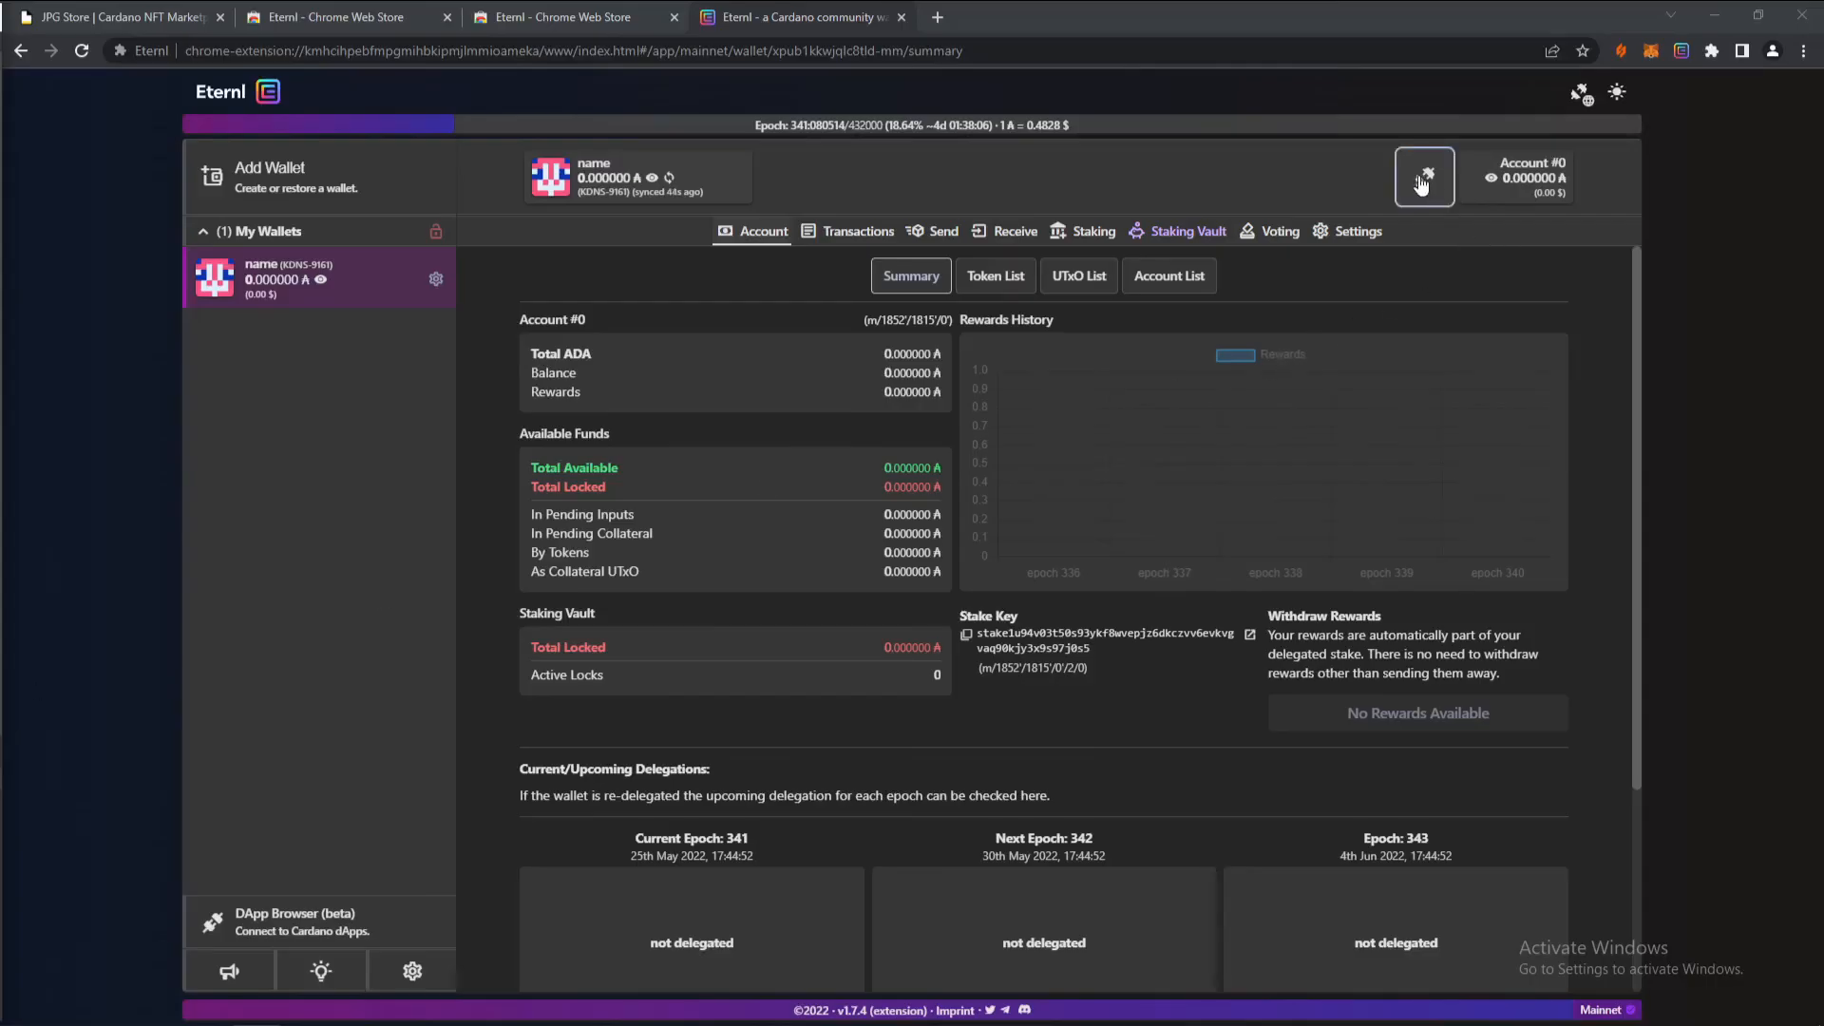
click(1425, 176)
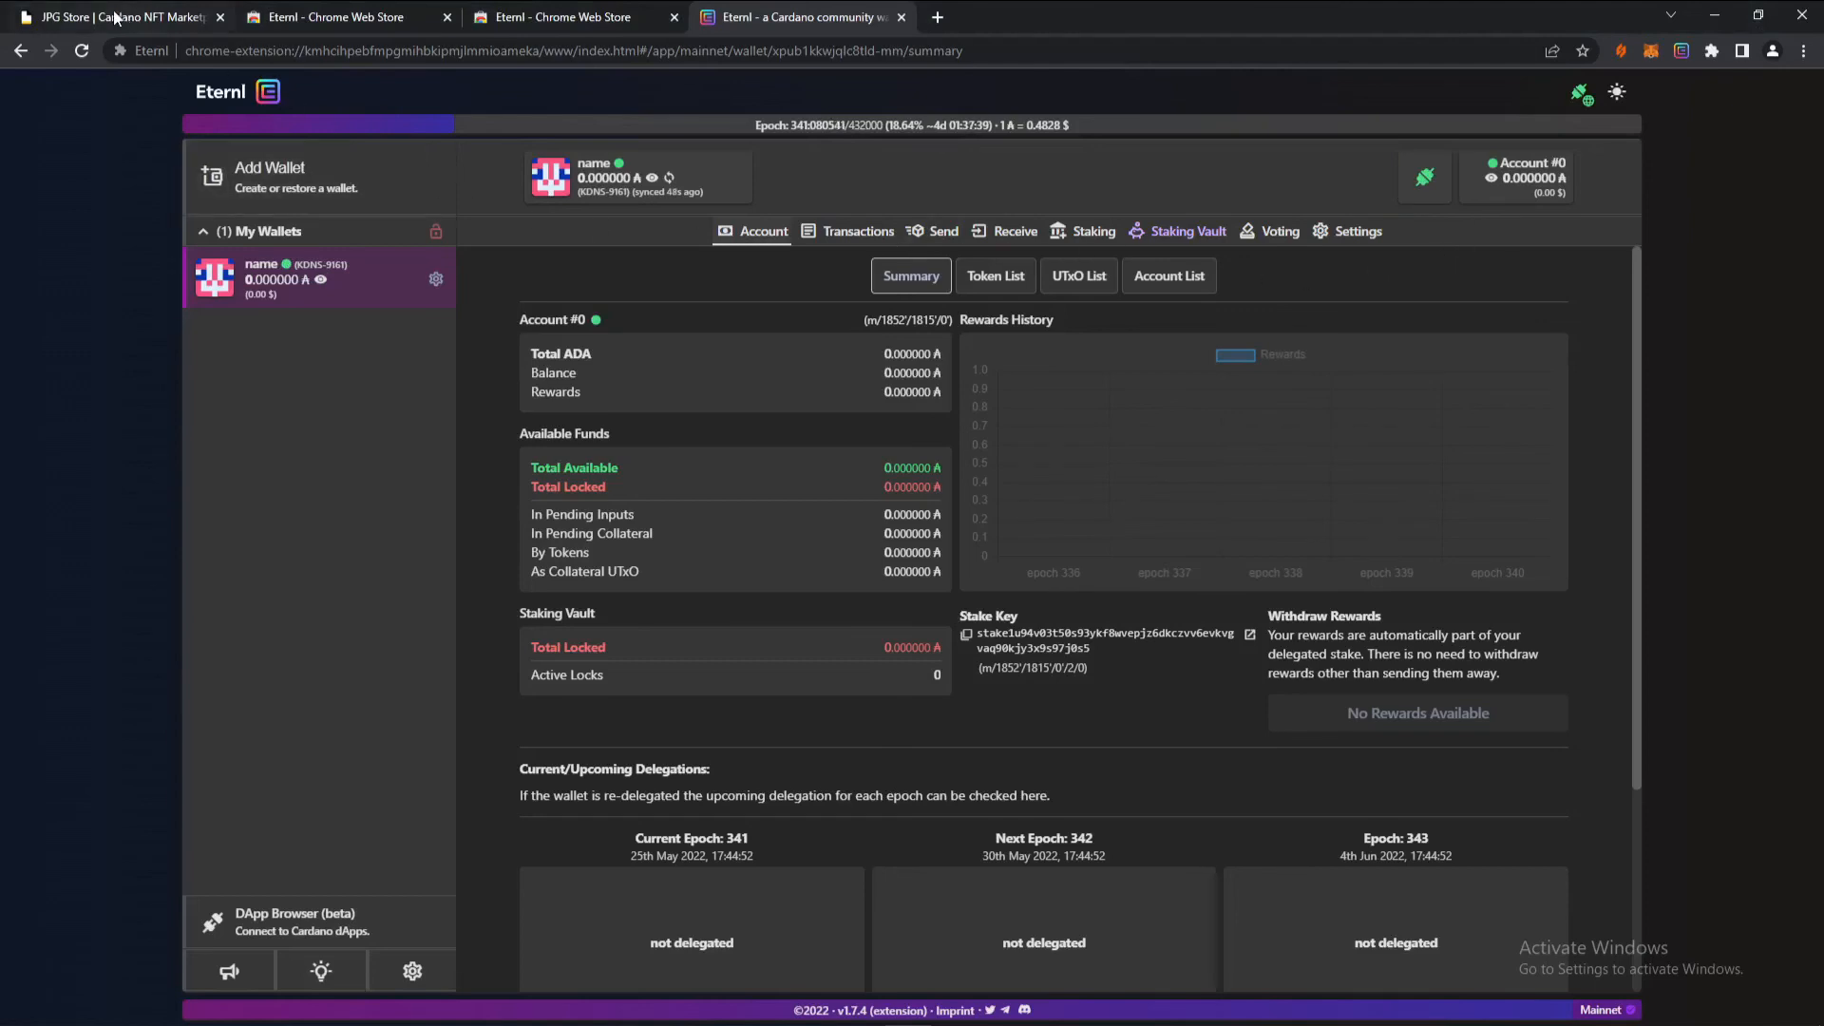
click(116, 16)
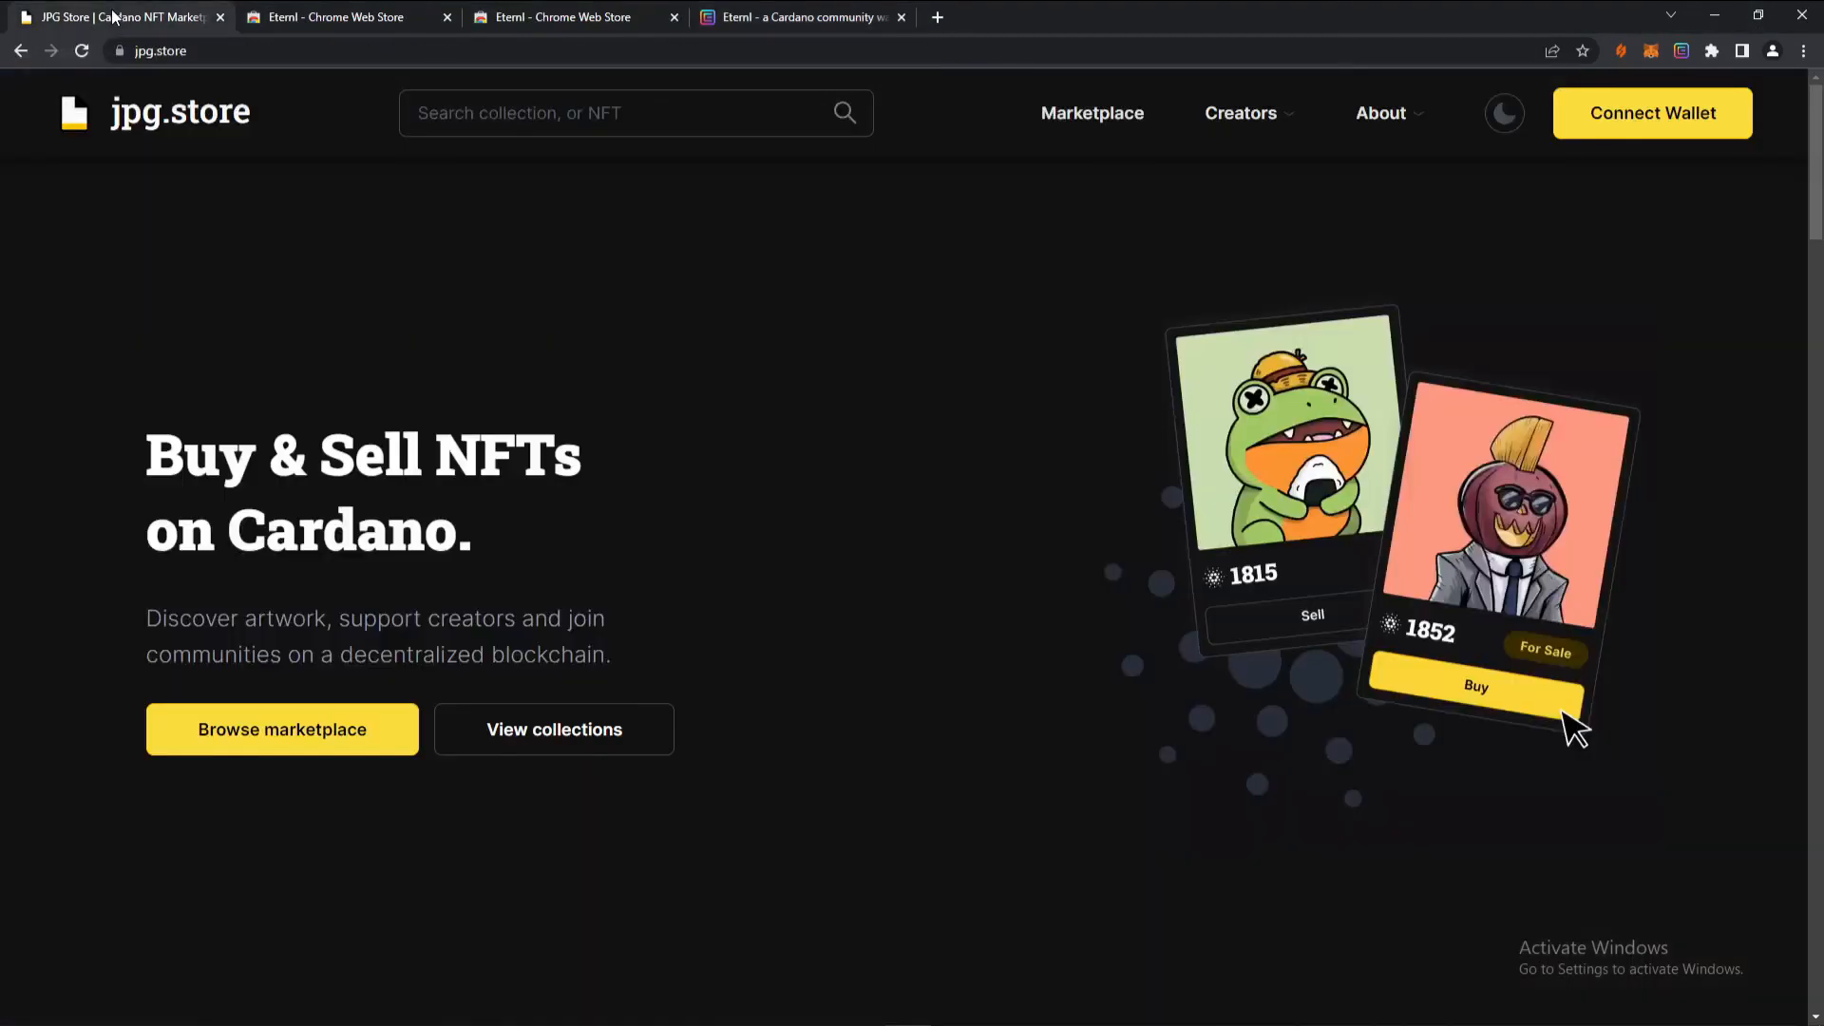
click(1652, 113)
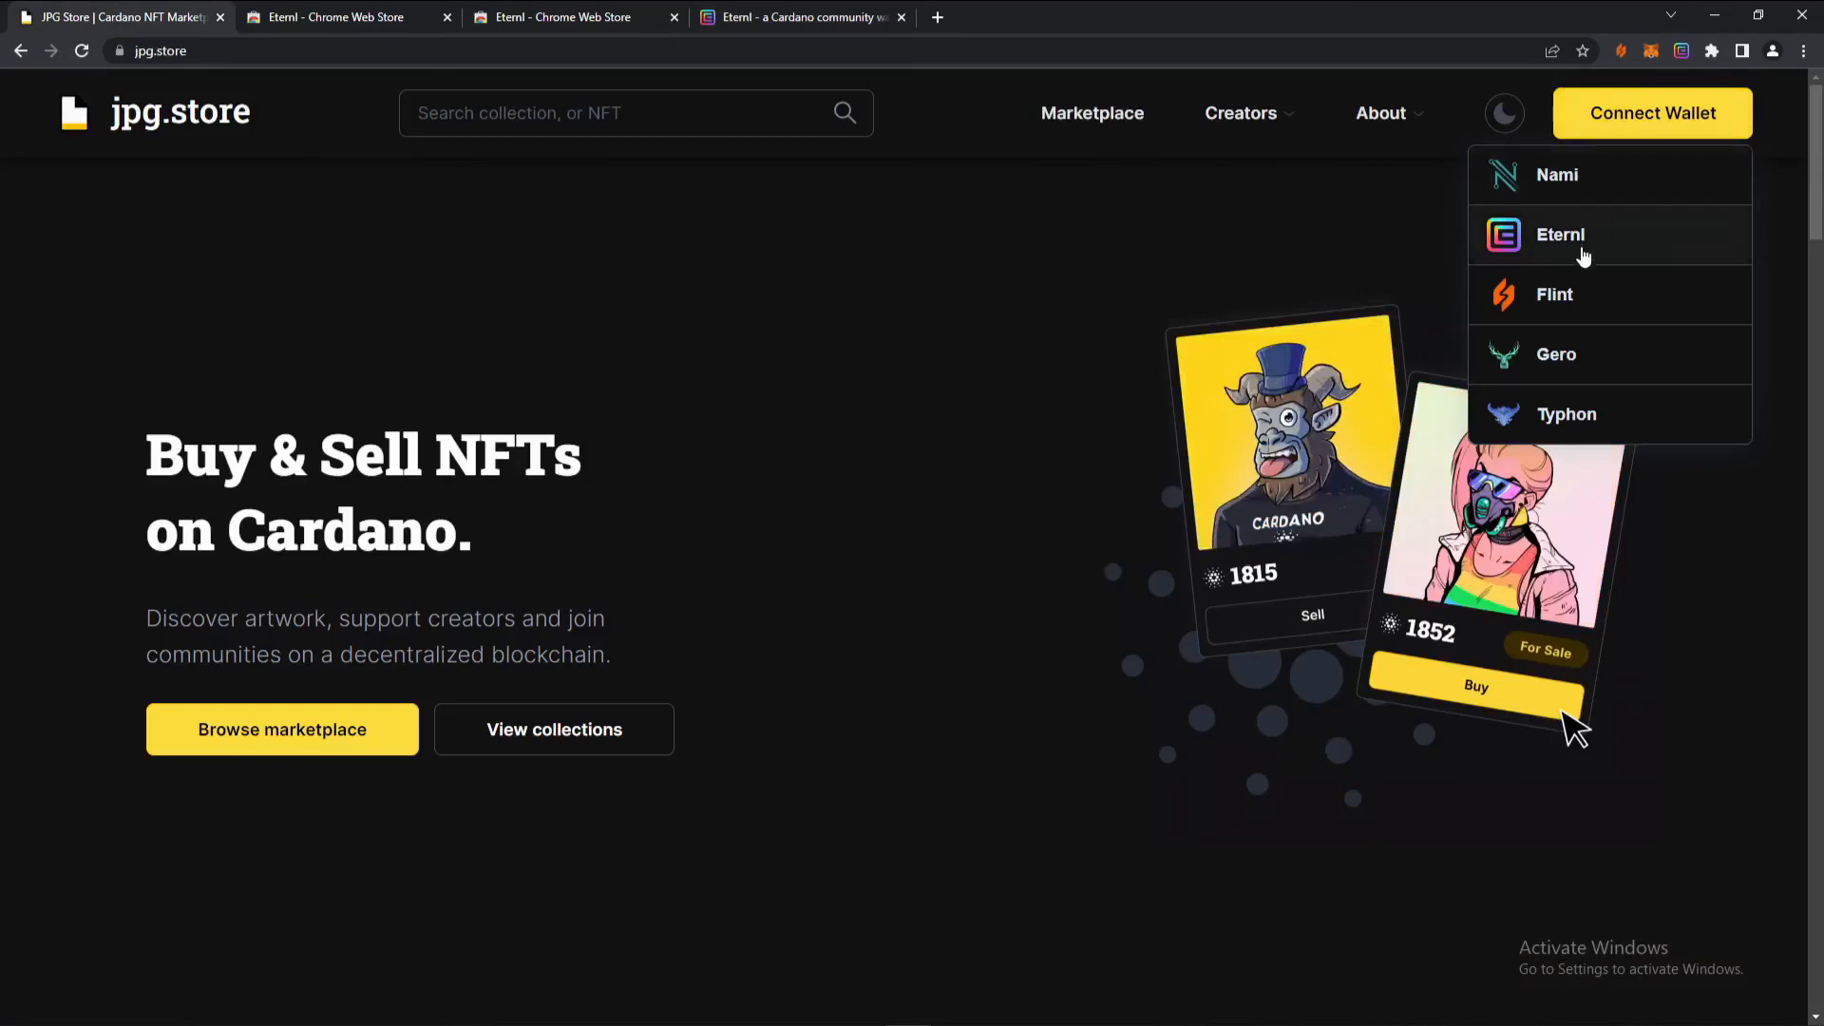
click(1560, 234)
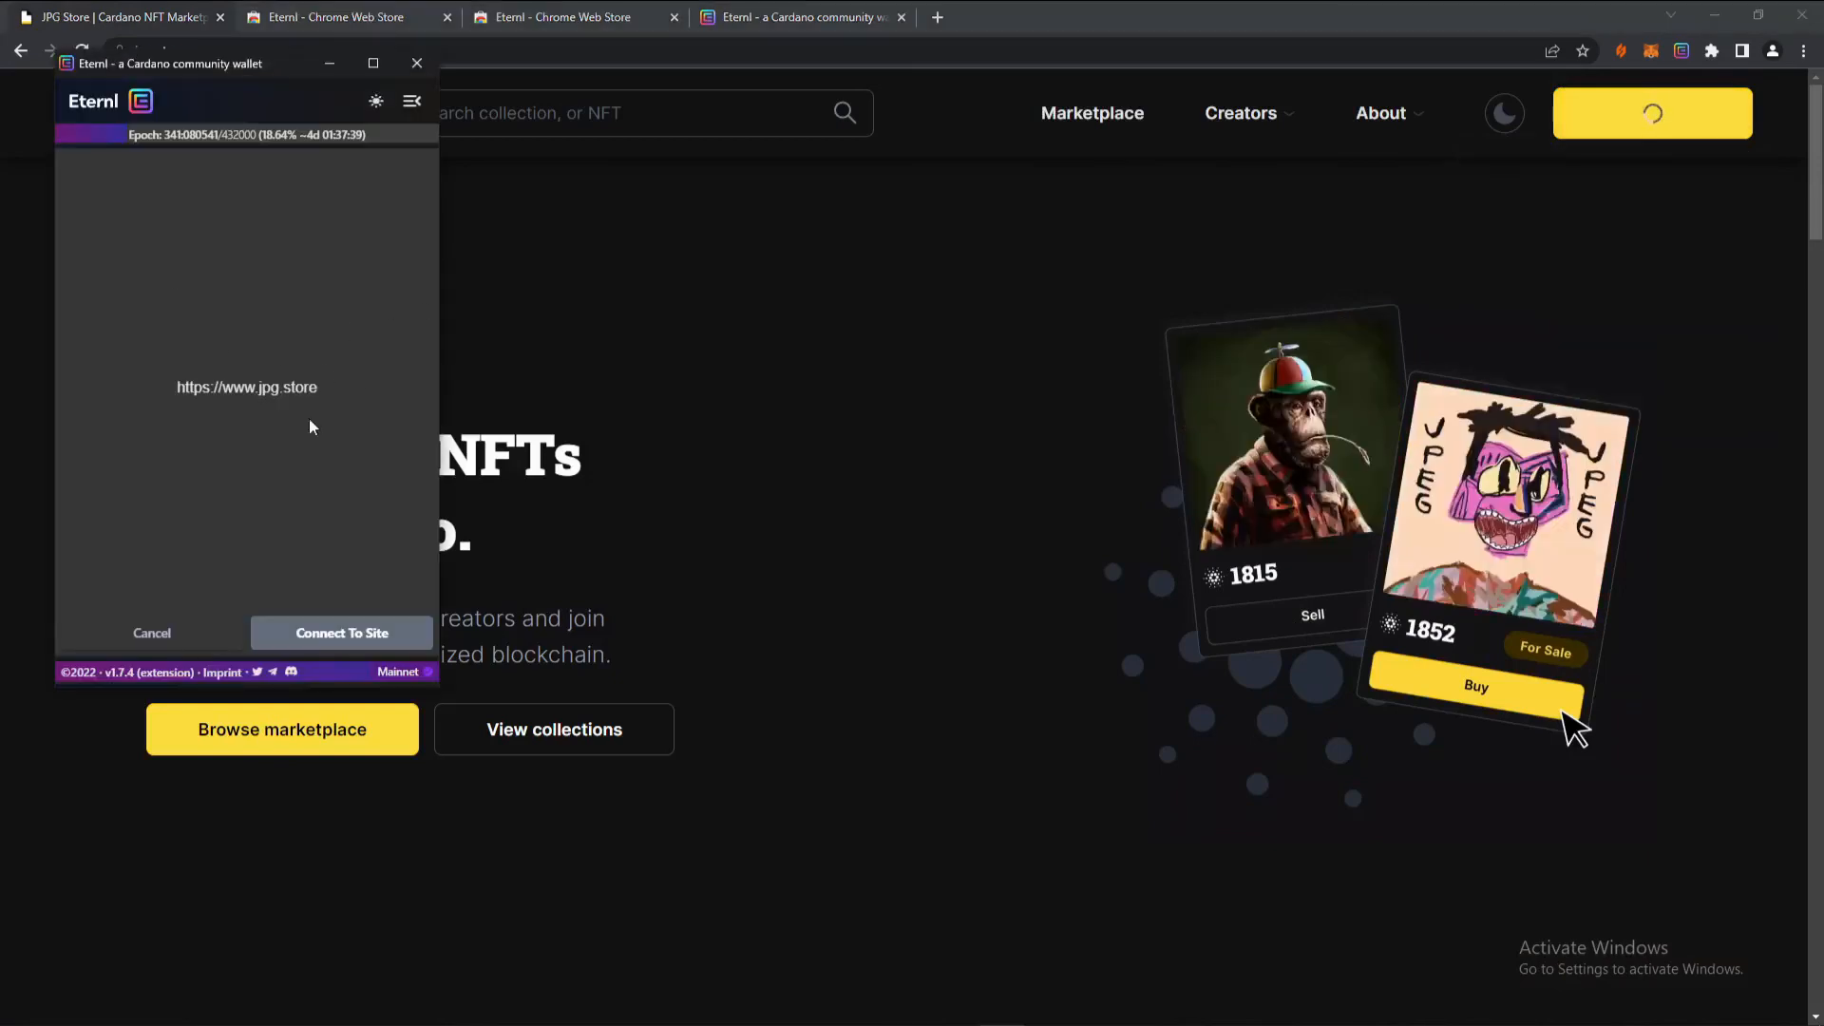